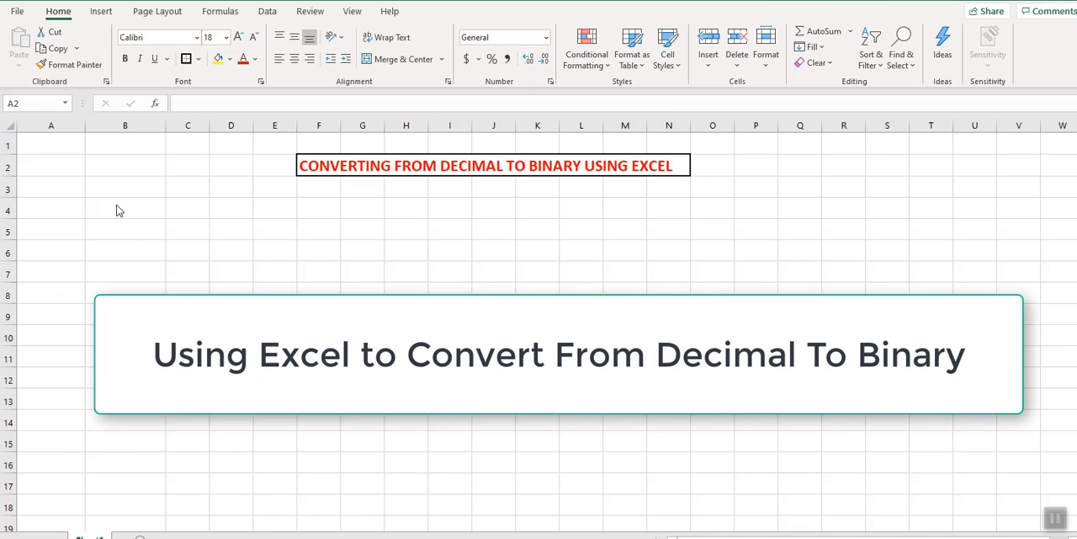
{"action": "mouse_move", "coordinate": [49, 168]}
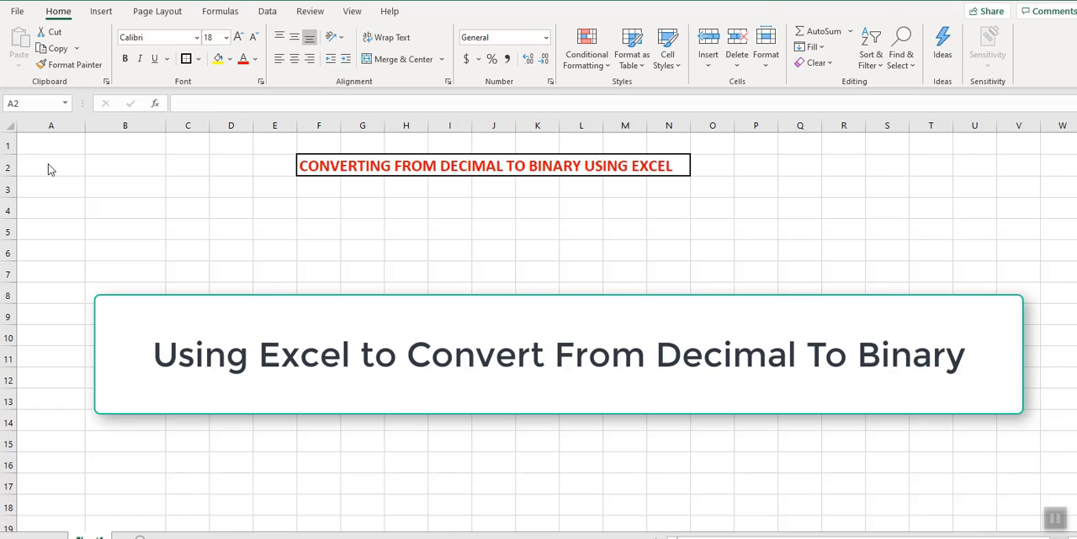
Enter the headings Numbers in A1 and Remainder in B1, then move to A2.
{"action": "left_click", "coordinate": [50, 165]}
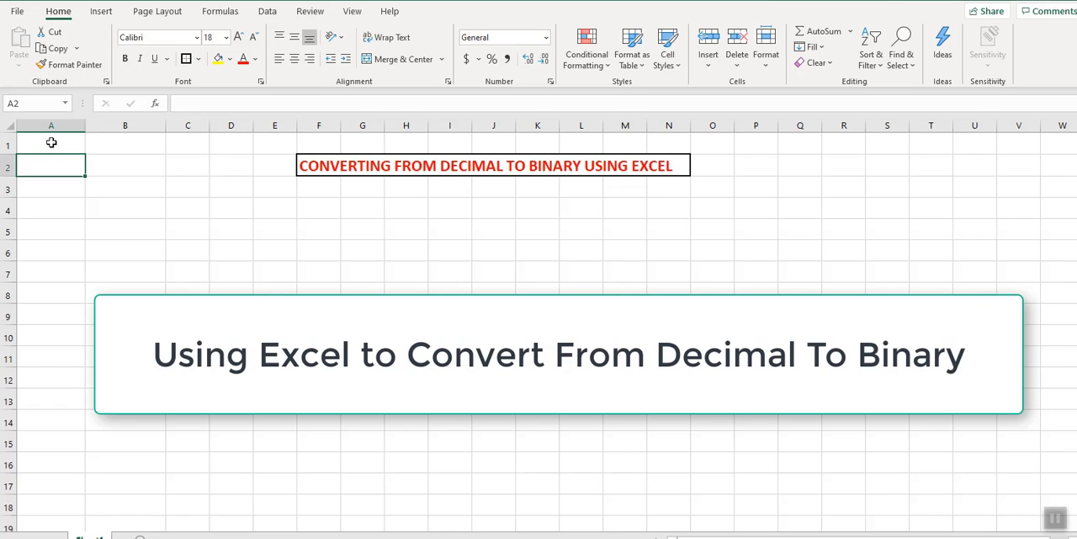
{"action": "left_click", "coordinate": [50, 145]}
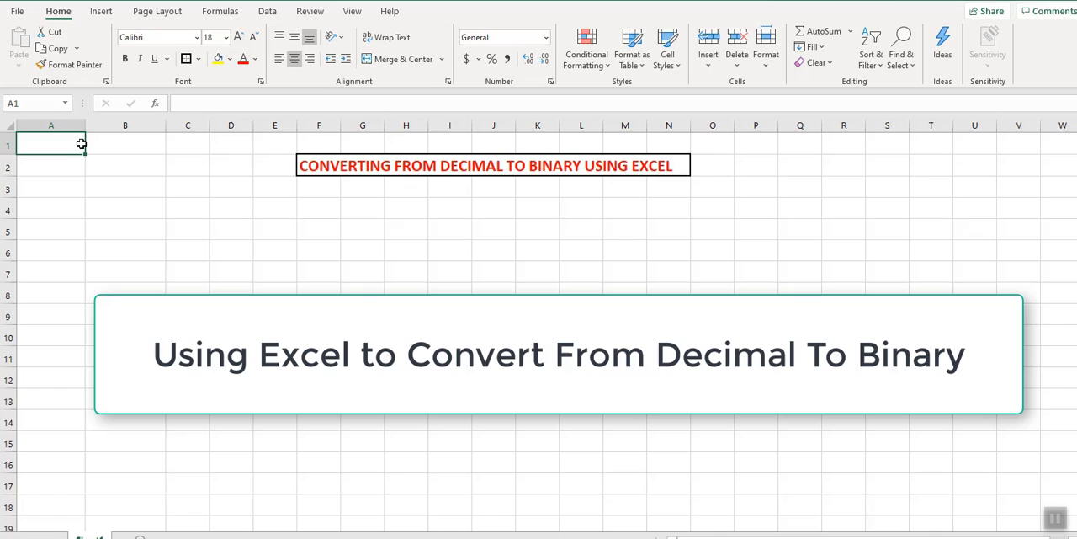
{"action": "type", "text": "Numbers"}
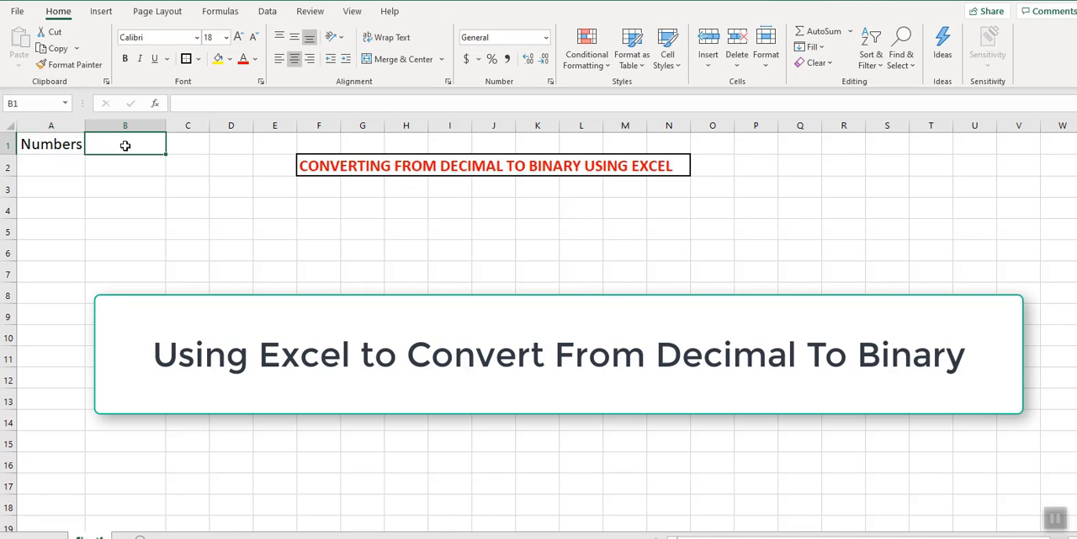
{"action": "type", "text": "Remainder"}
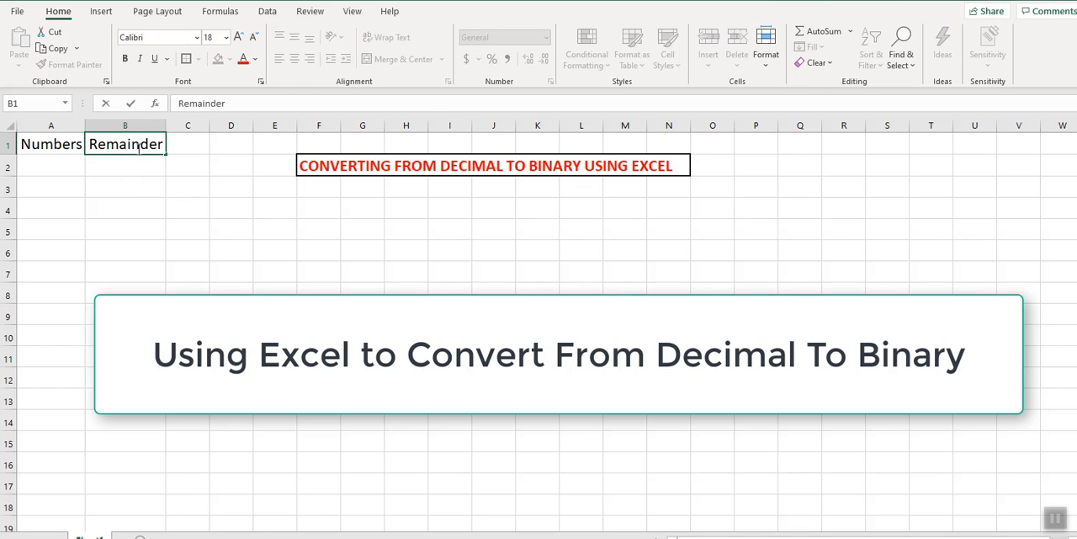
{"action": "left_click", "coordinate": [186, 181]}
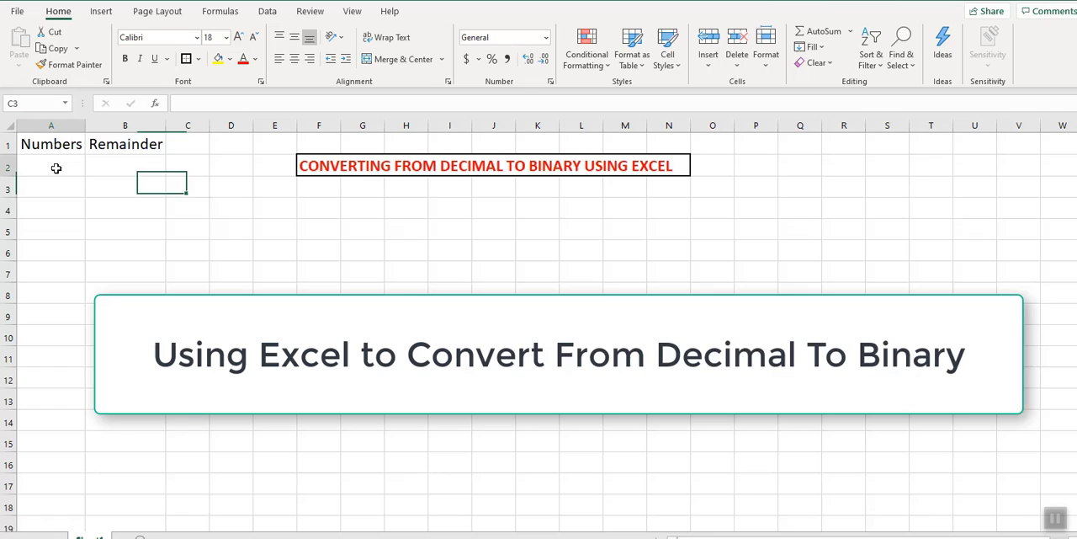
Enter 1050 in A2 and a QUOTIENT formula in A3 halving it to 525.
{"action": "type", "text": "1050"}
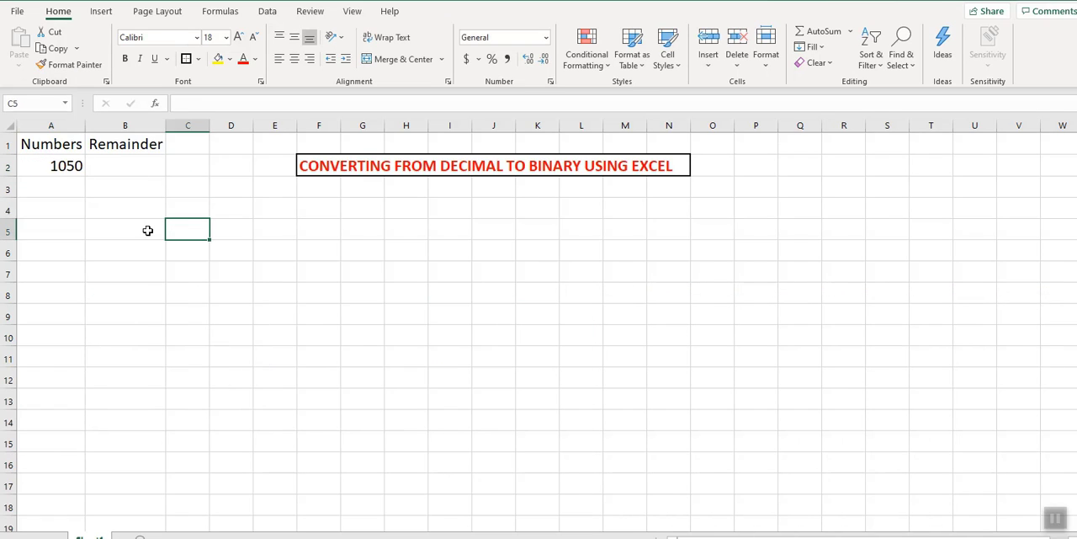
{"action": "mouse_move", "coordinate": [118, 222]}
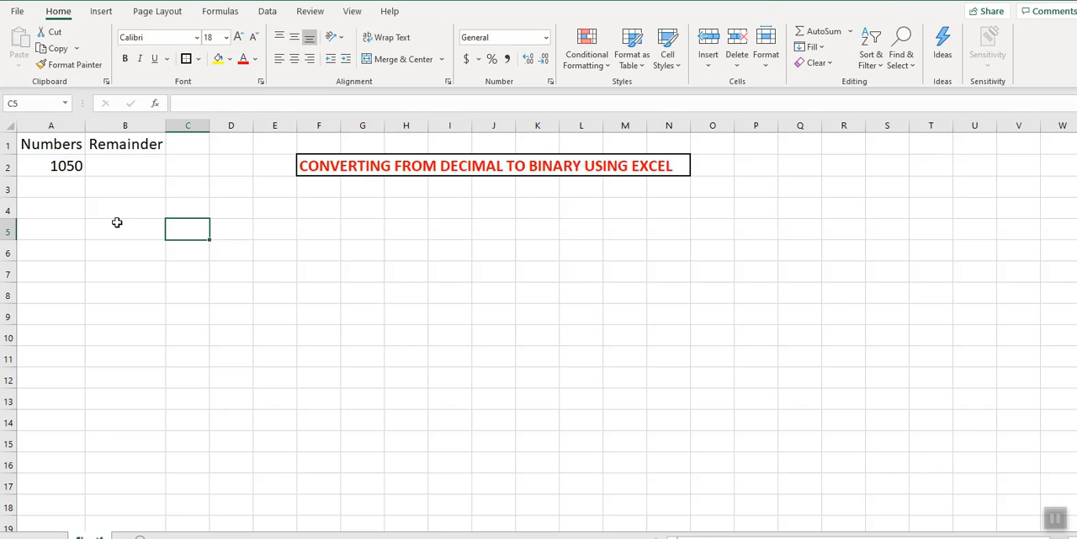
{"action": "mouse_move", "coordinate": [55, 192]}
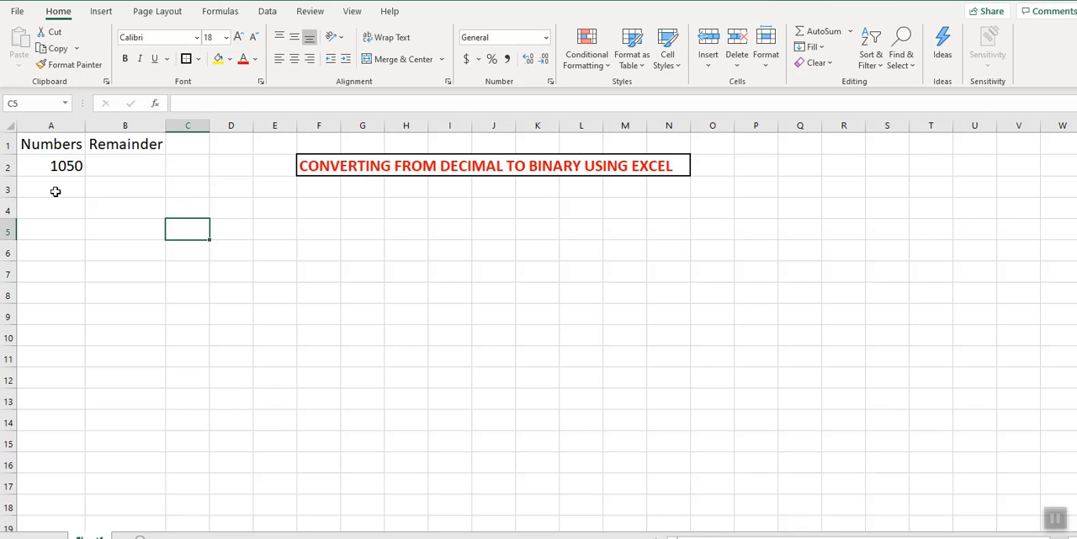
{"action": "left_click", "coordinate": [51, 188]}
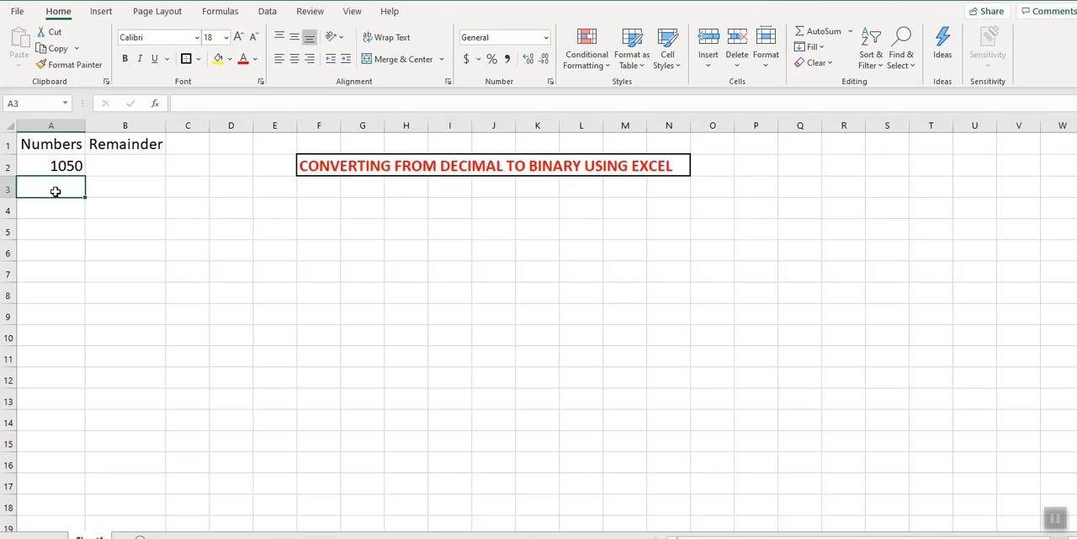
{"action": "left_click", "coordinate": [51, 165]}
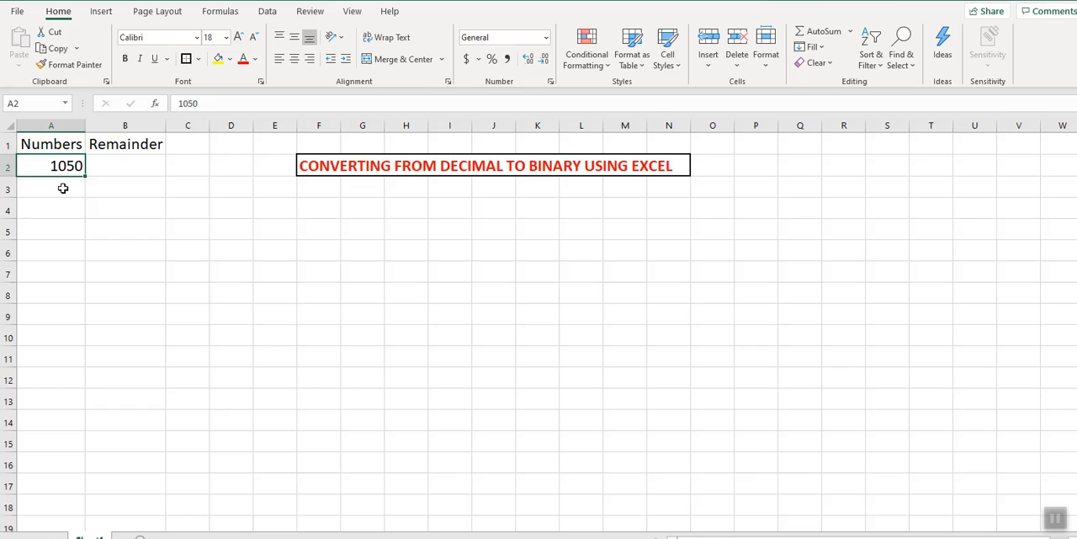
{"action": "left_click", "coordinate": [51, 188]}
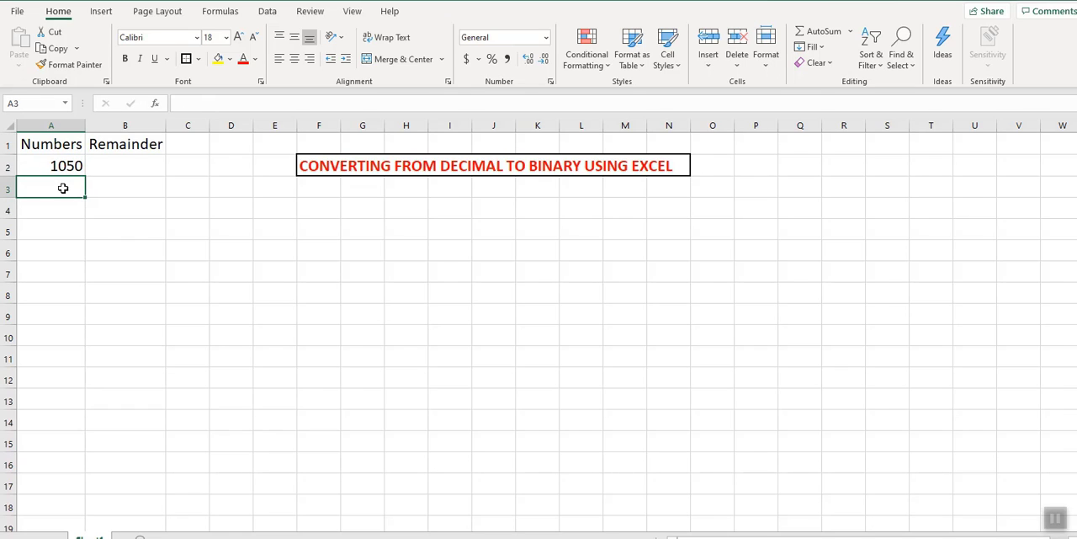
{"action": "type", "text": "=quotient"}
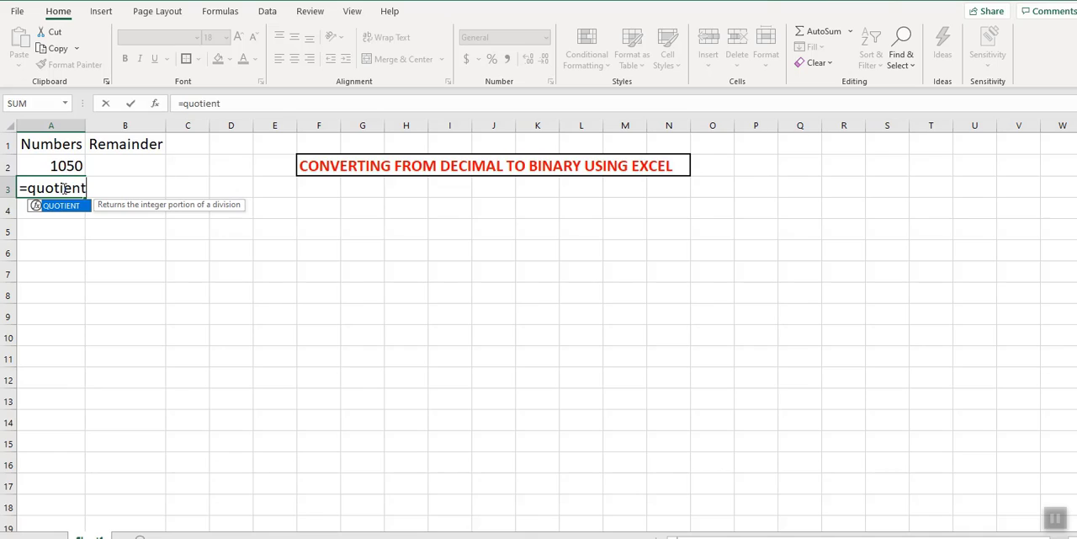
{"action": "type", "text": "("}
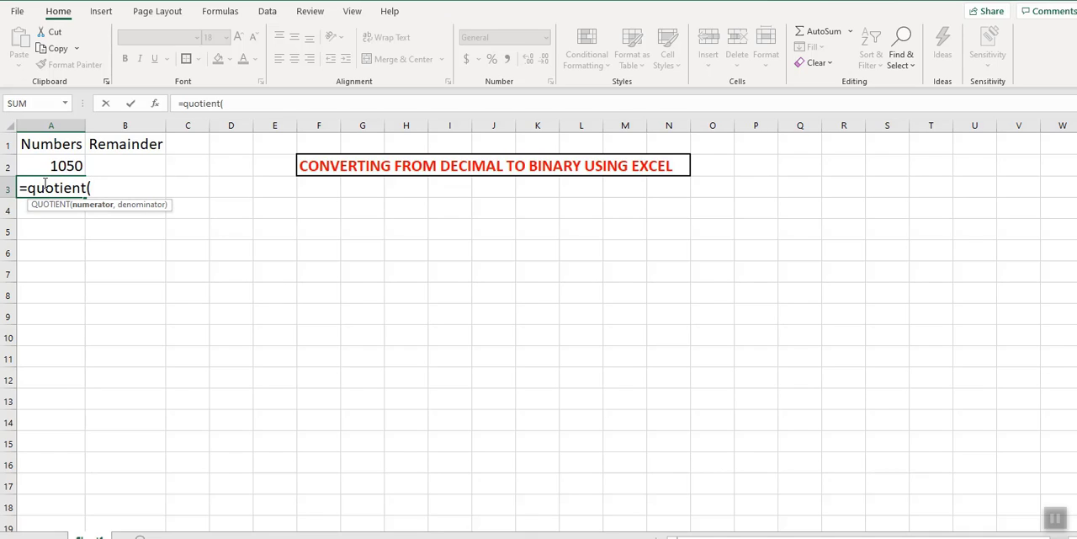
{"action": "left_click", "coordinate": [51, 165]}
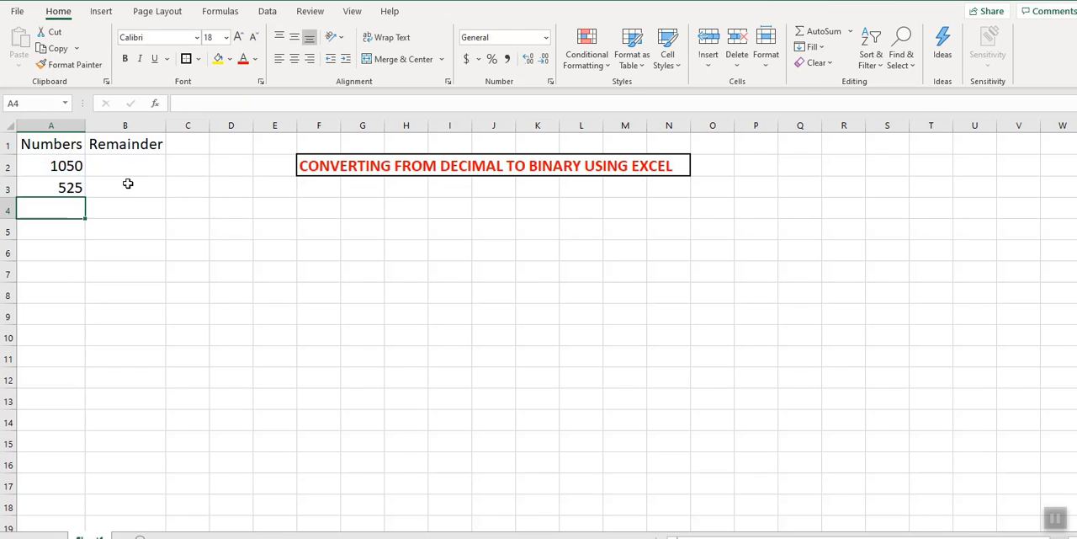
{"action": "mouse_move", "coordinate": [115, 175]}
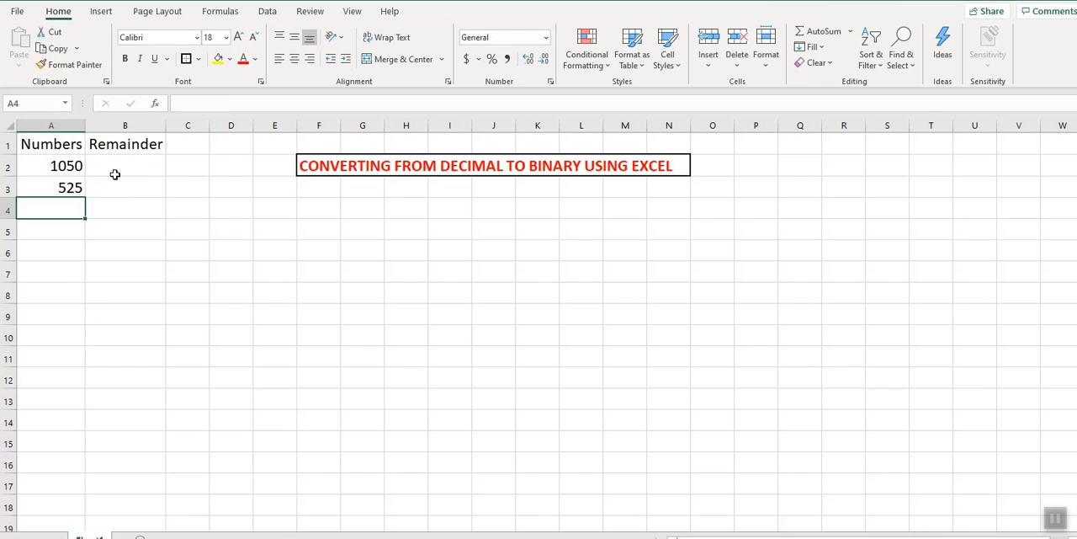
Enter =MOD(A2,2) in B3, returning remainder 0 beside 525.
{"action": "left_click", "coordinate": [125, 165]}
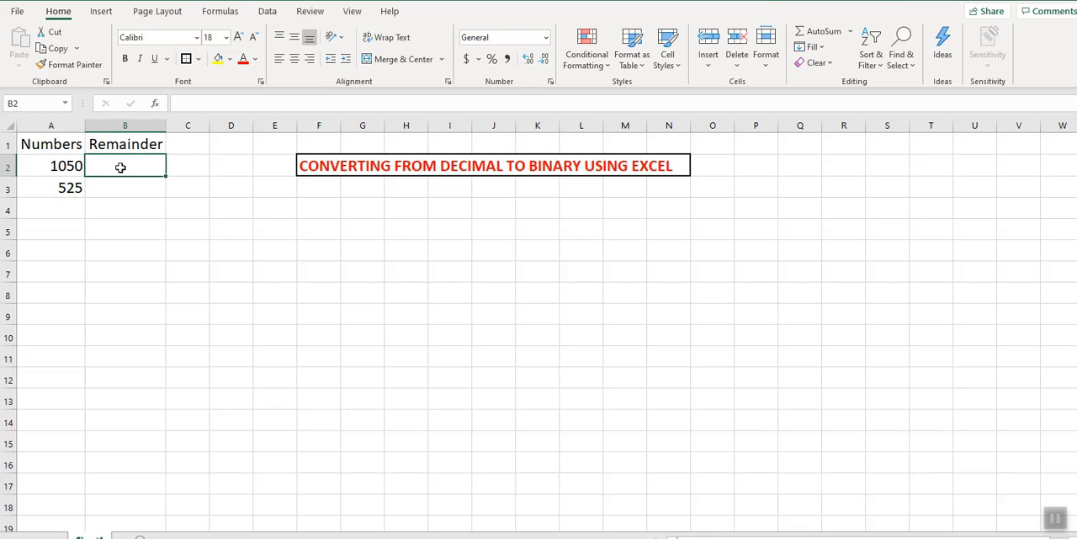
{"action": "left_click", "coordinate": [124, 186]}
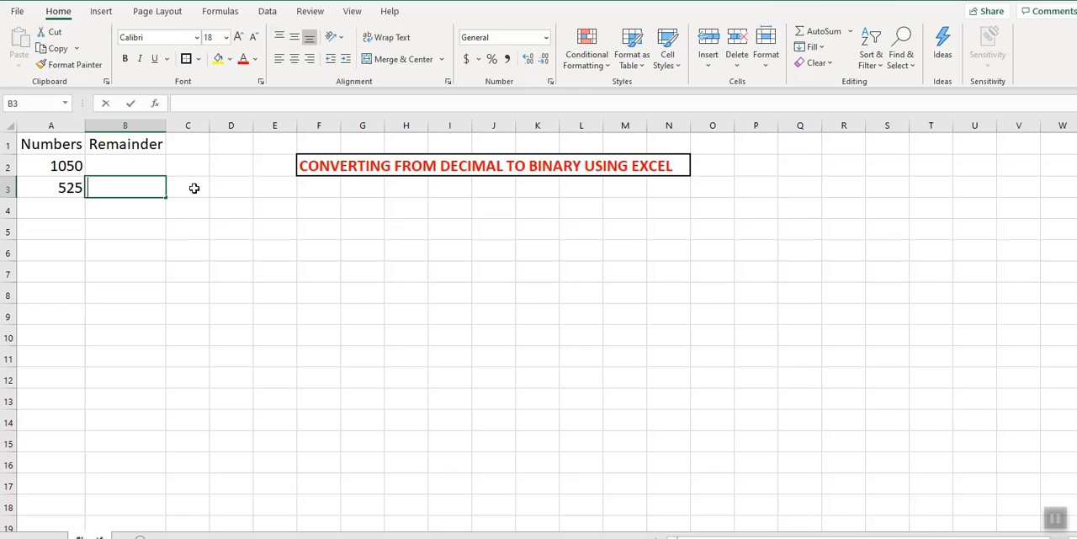
{"action": "type", "text": "=mod"}
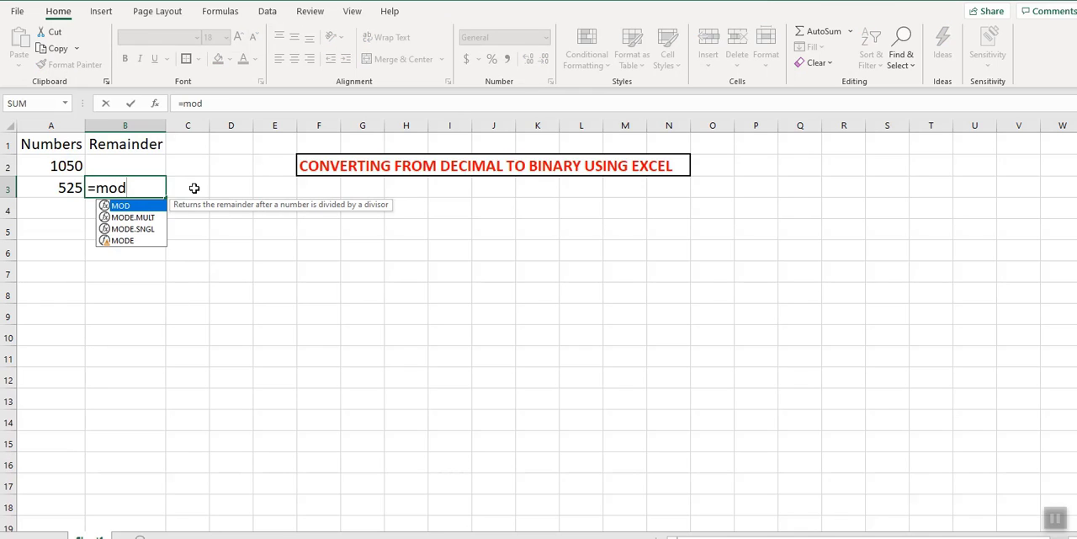
{"action": "type", "text": "("}
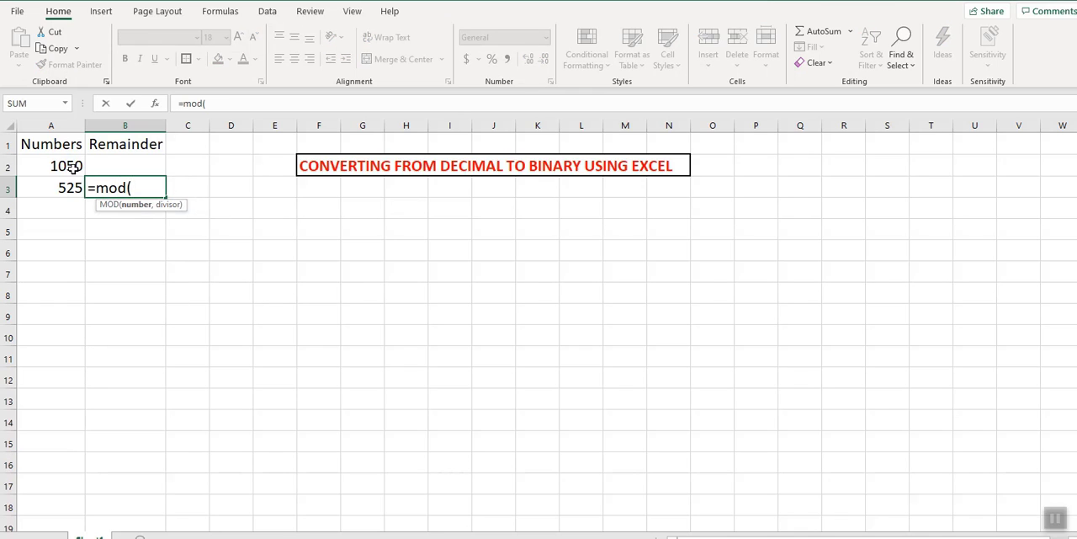
{"action": "left_click", "coordinate": [51, 165]}
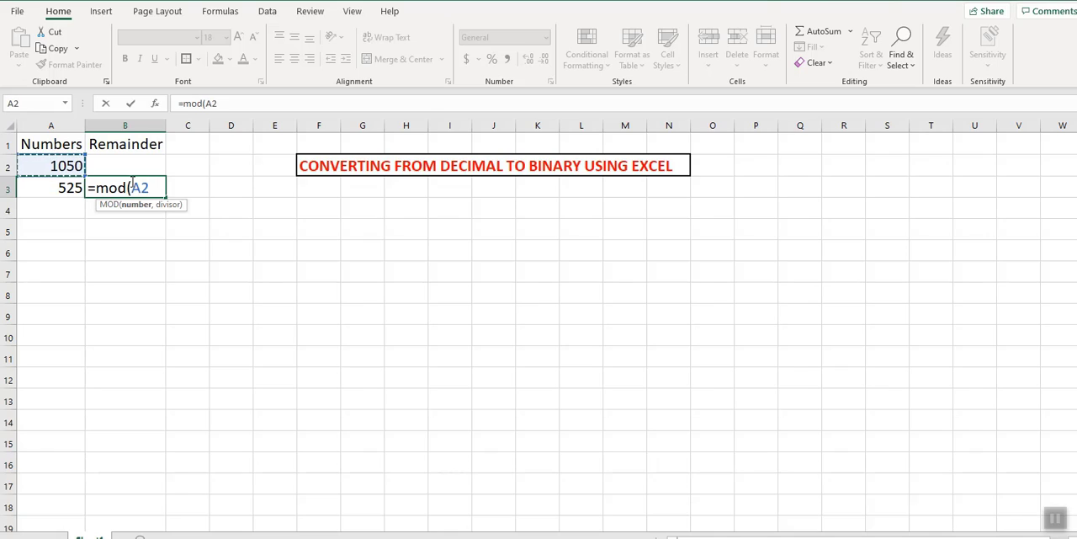
{"action": "type", "text": ",2)"}
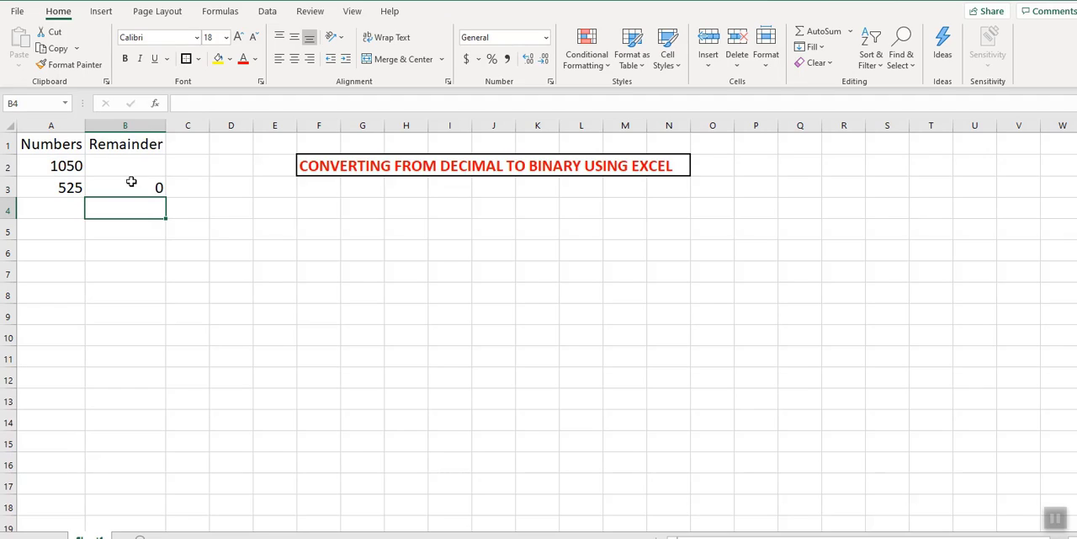
{"action": "mouse_move", "coordinate": [121, 192]}
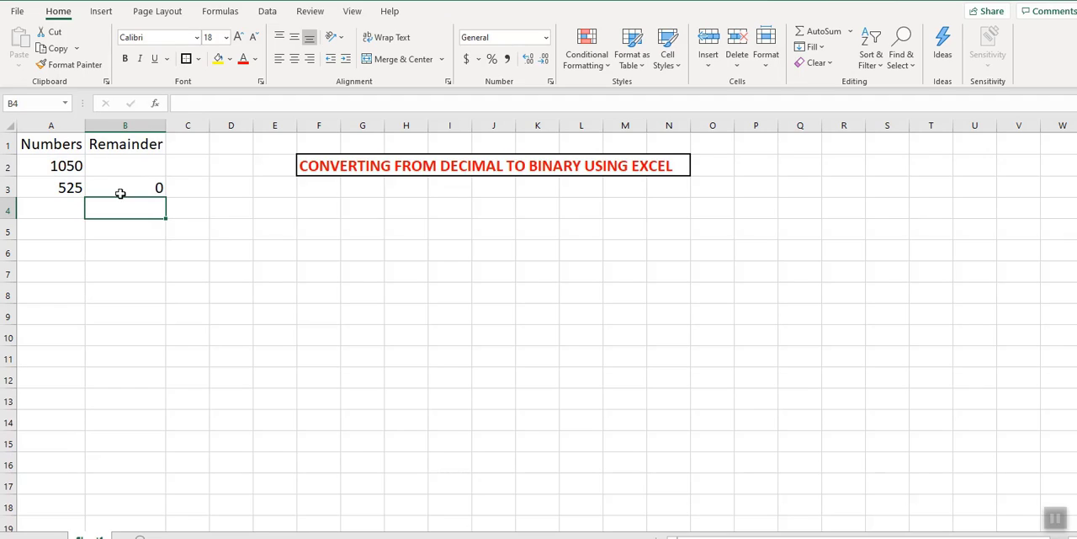
Review the remainder result and select the halving formula in A3 to copy down.
{"action": "left_click", "coordinate": [125, 186]}
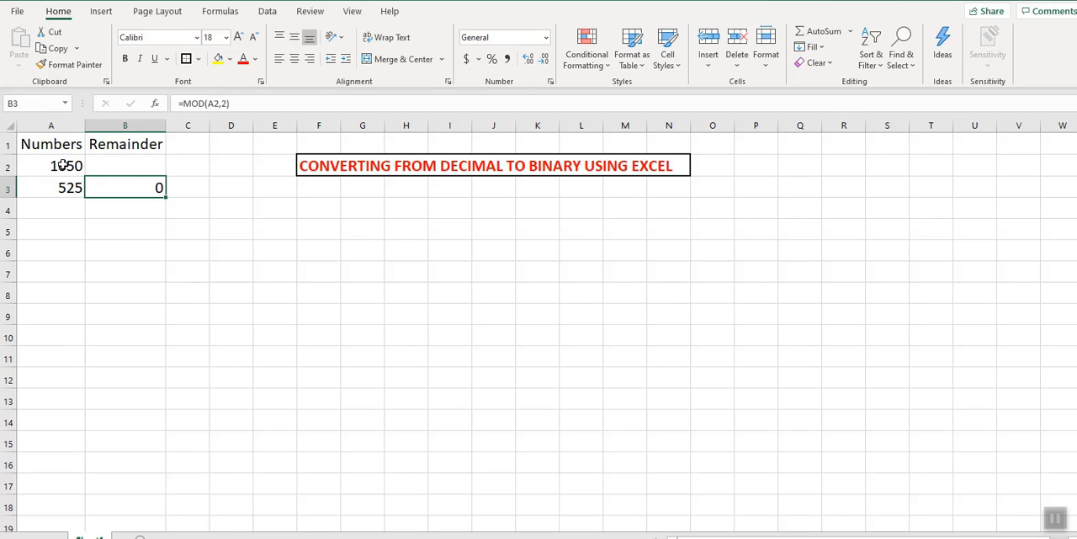
{"action": "left_click", "coordinate": [51, 165]}
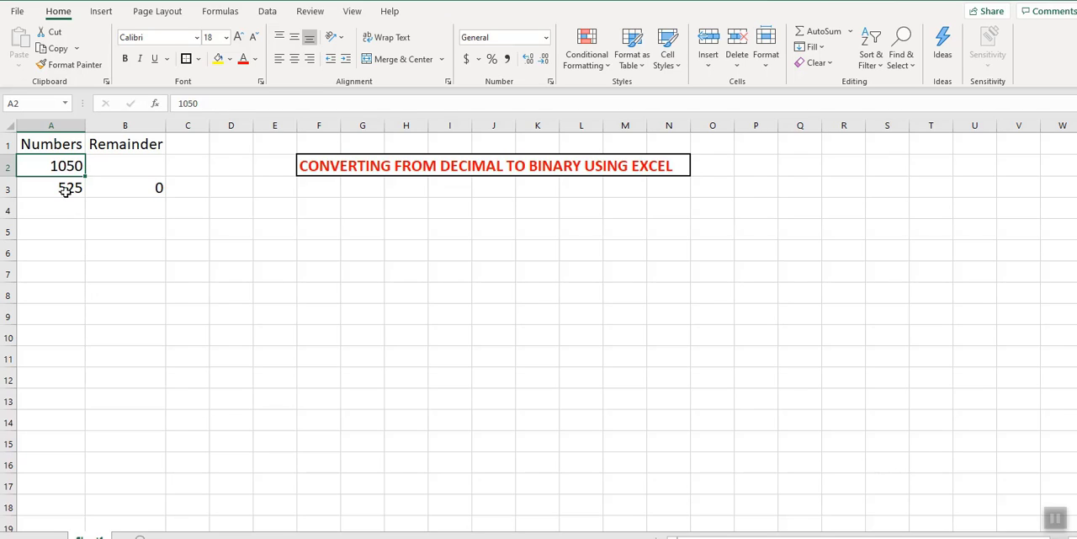
{"action": "left_click", "coordinate": [50, 189]}
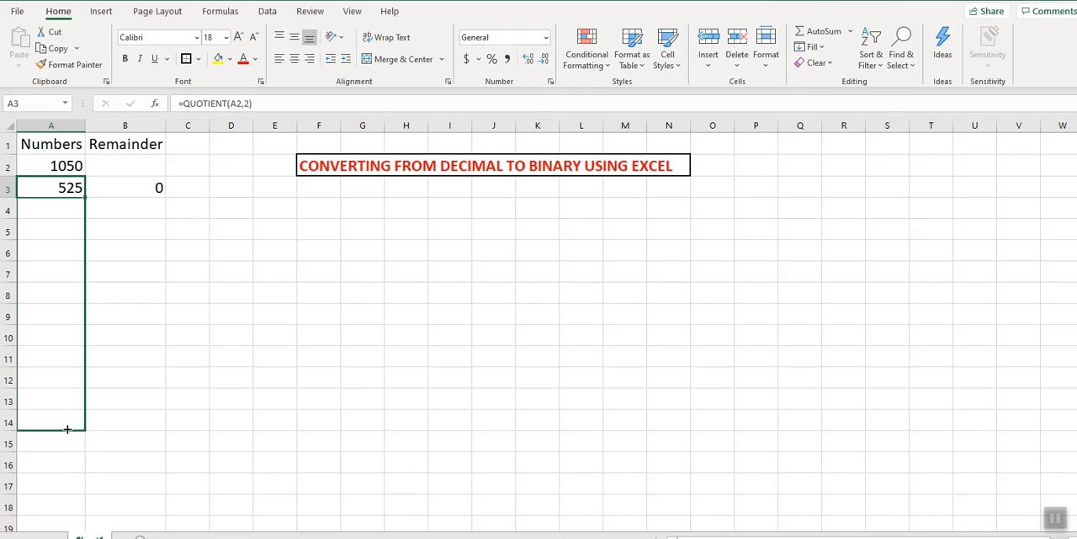
Fill the halving formula down to row 14 and bring up options for the surplus zero rows.
{"action": "left_click_drag", "start_coordinate": [51, 187], "coordinate": [51, 428]}
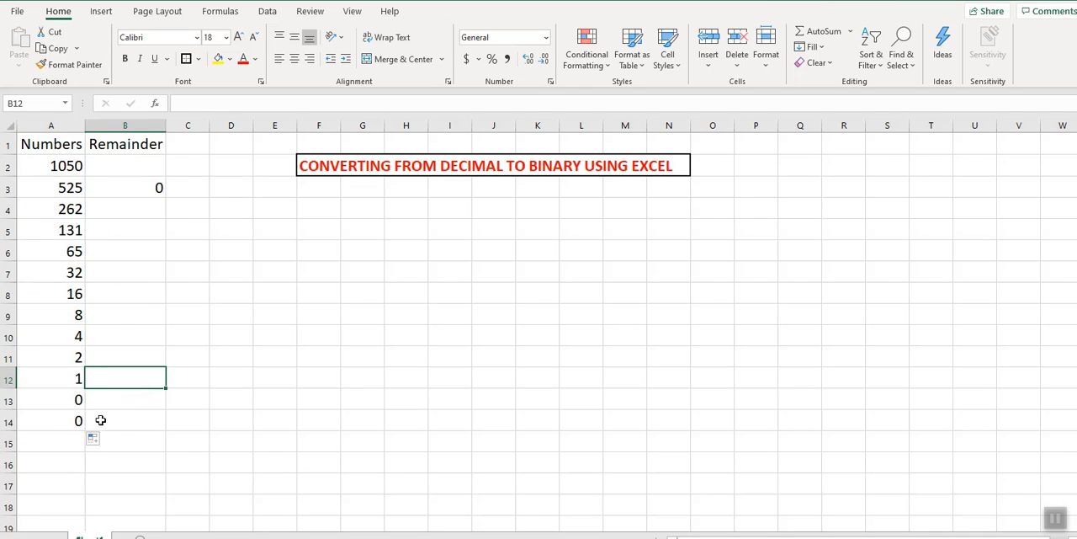
{"action": "left_click", "coordinate": [51, 399]}
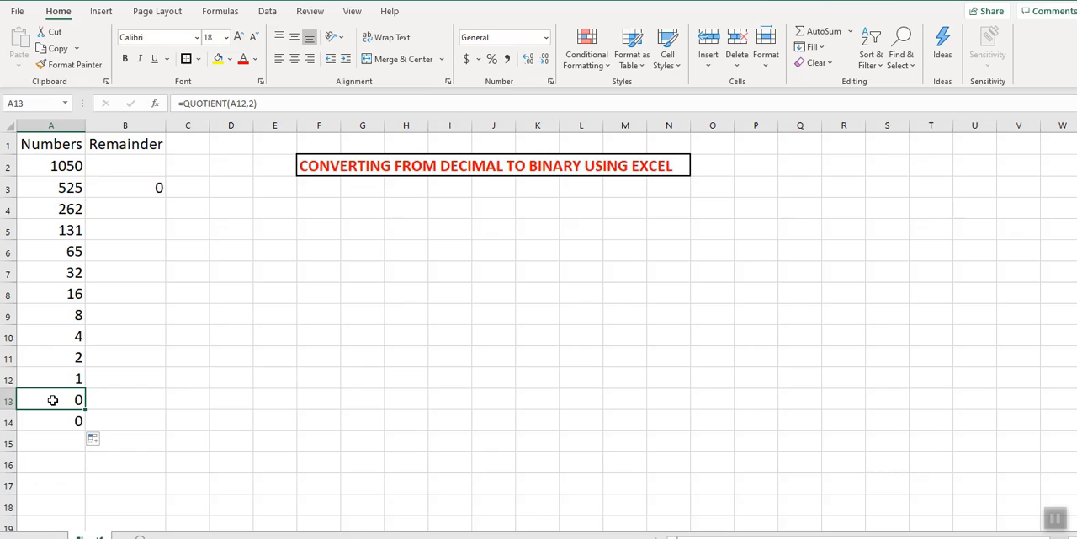
{"action": "right_click", "coordinate": [52, 400]}
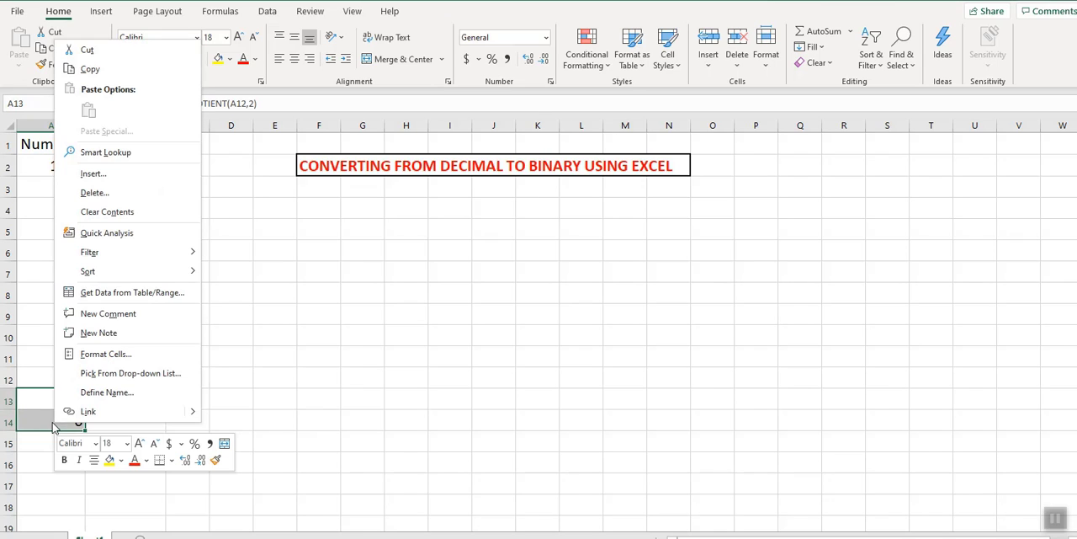
{"action": "mouse_move", "coordinate": [108, 212]}
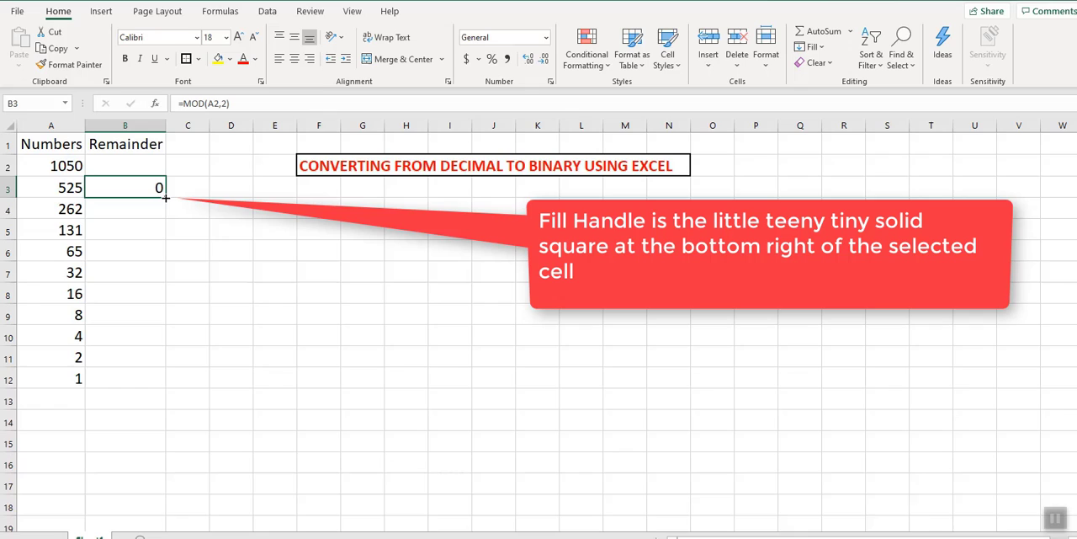
Fill the MOD remainder formula down column B through row 12.
{"action": "left_click_drag", "start_coordinate": [165, 199], "coordinate": [151, 384]}
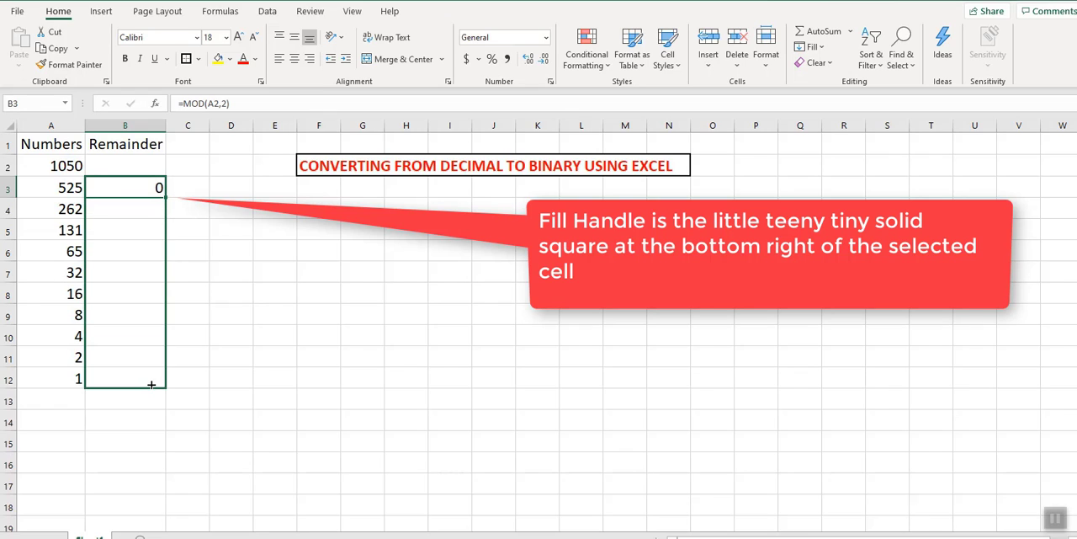
{"action": "left_click_drag", "start_coordinate": [151, 187], "coordinate": [151, 379]}
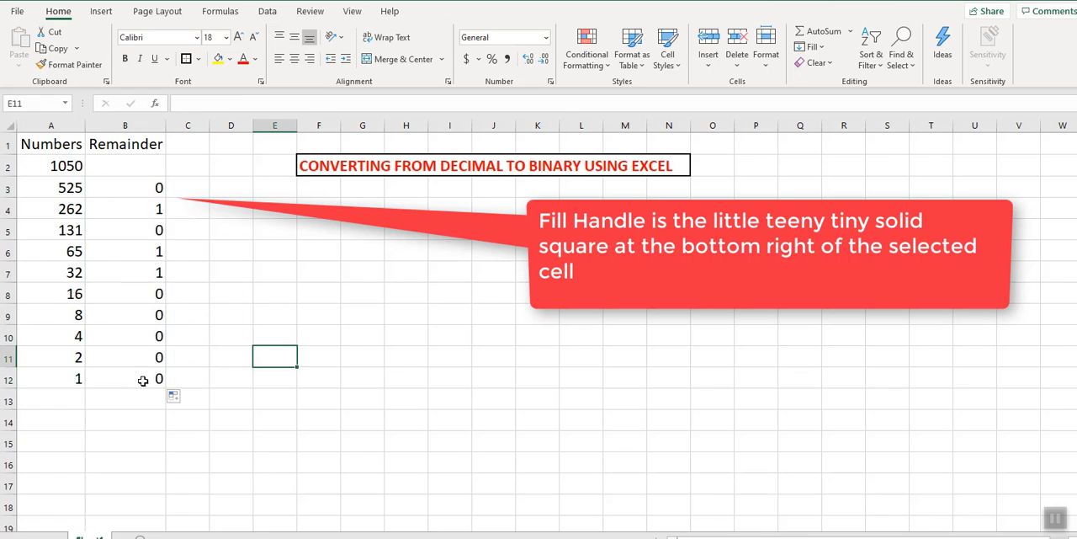
{"action": "left_click", "coordinate": [125, 377]}
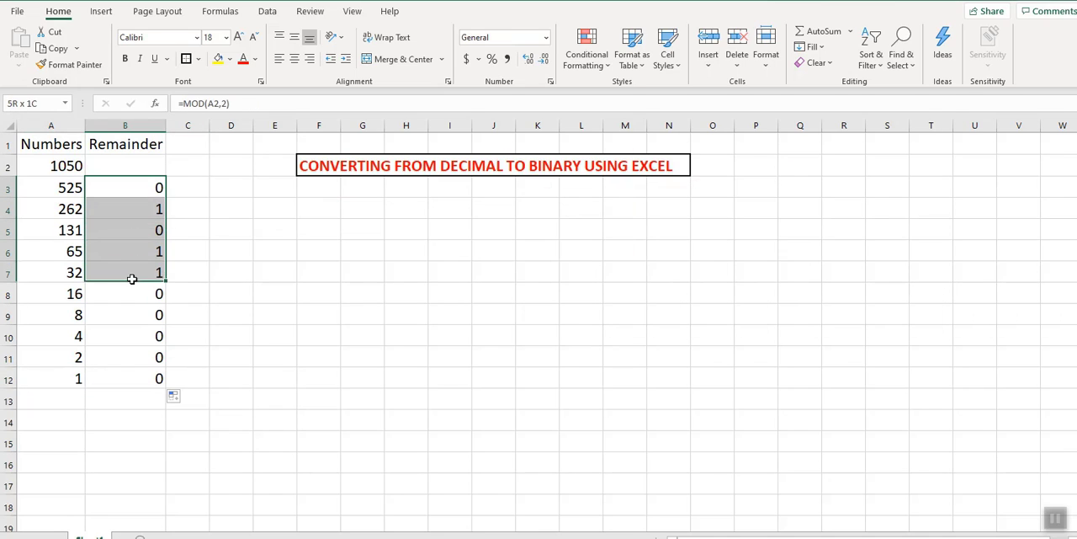
{"action": "left_click_drag", "start_coordinate": [131, 280], "coordinate": [128, 377]}
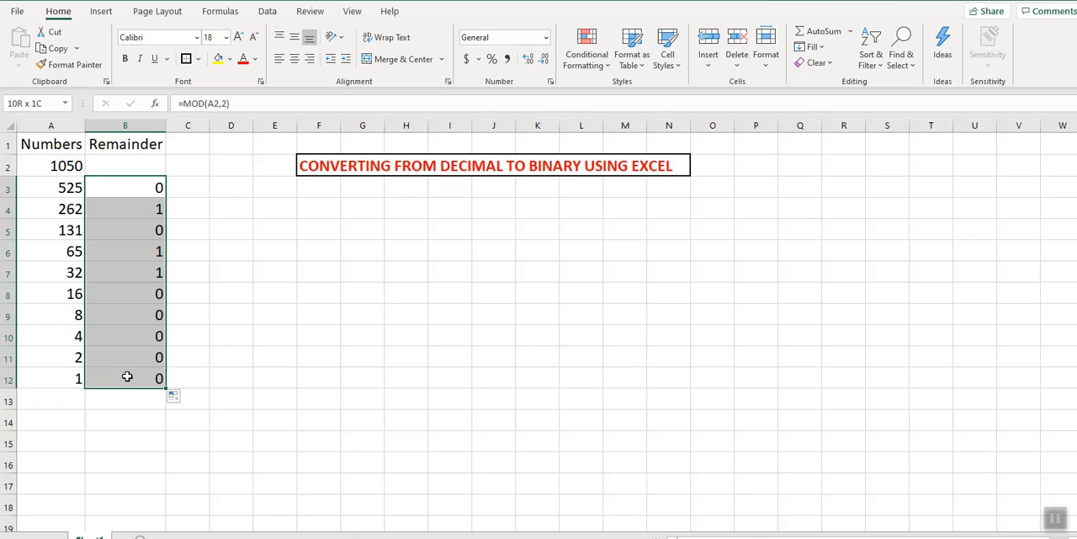
Inspect the starting value 1050 and the quotient and remainder formulas in the last rows.
{"action": "left_click", "coordinate": [50, 165]}
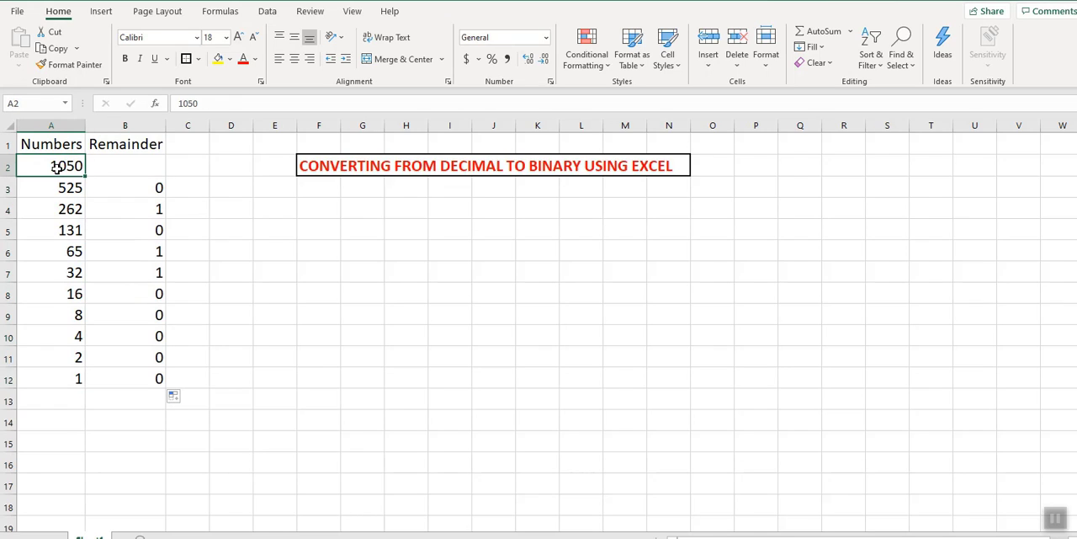
{"action": "left_click", "coordinate": [51, 379]}
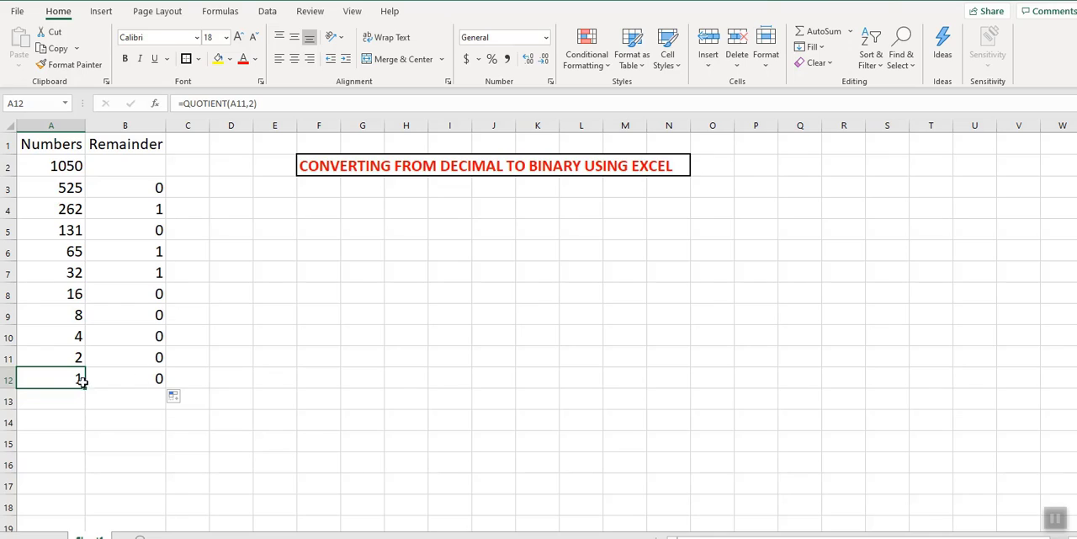
{"action": "left_click", "coordinate": [125, 377]}
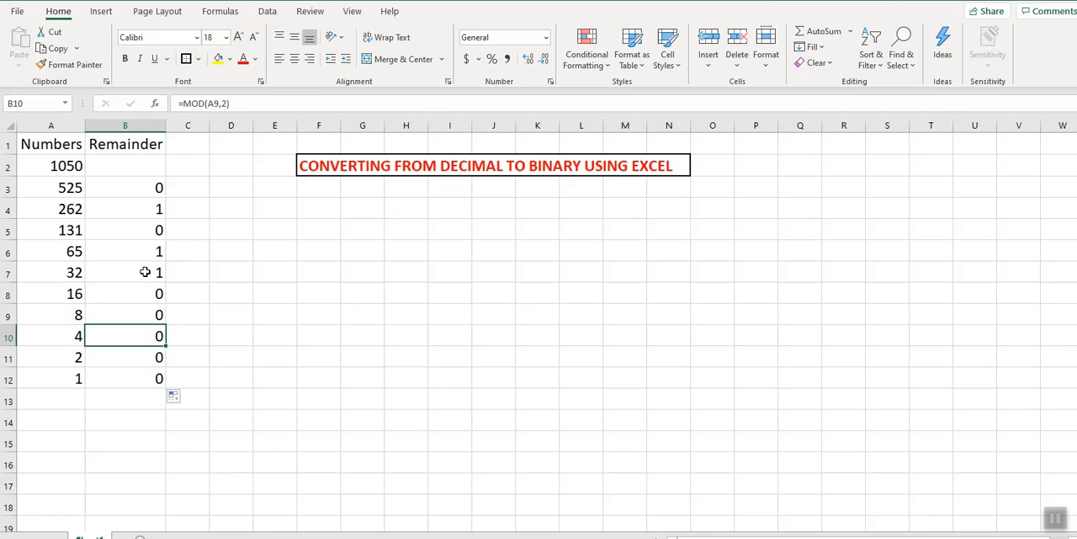
{"action": "mouse_move", "coordinate": [189, 265]}
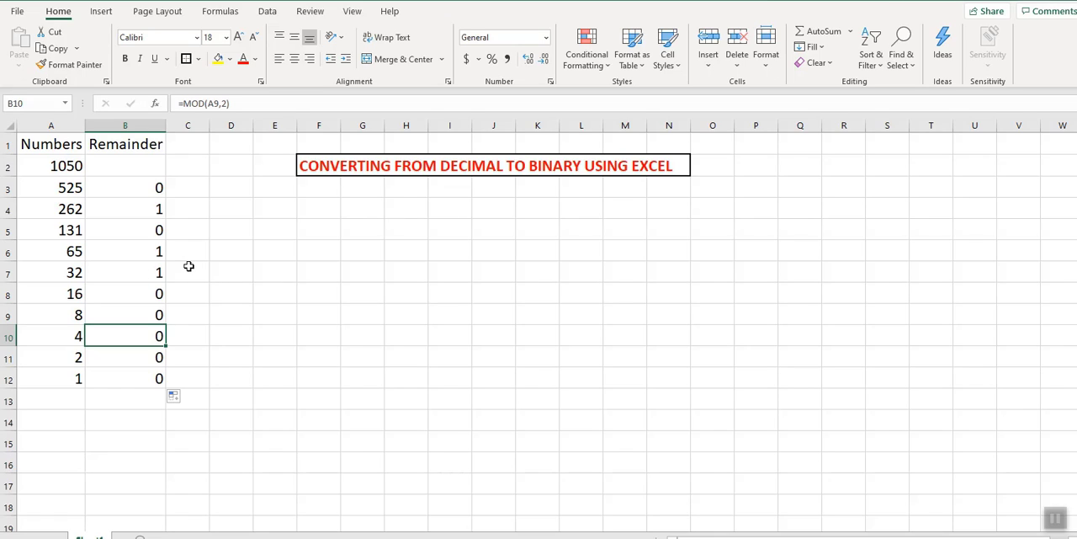
{"action": "mouse_move", "coordinate": [192, 265]}
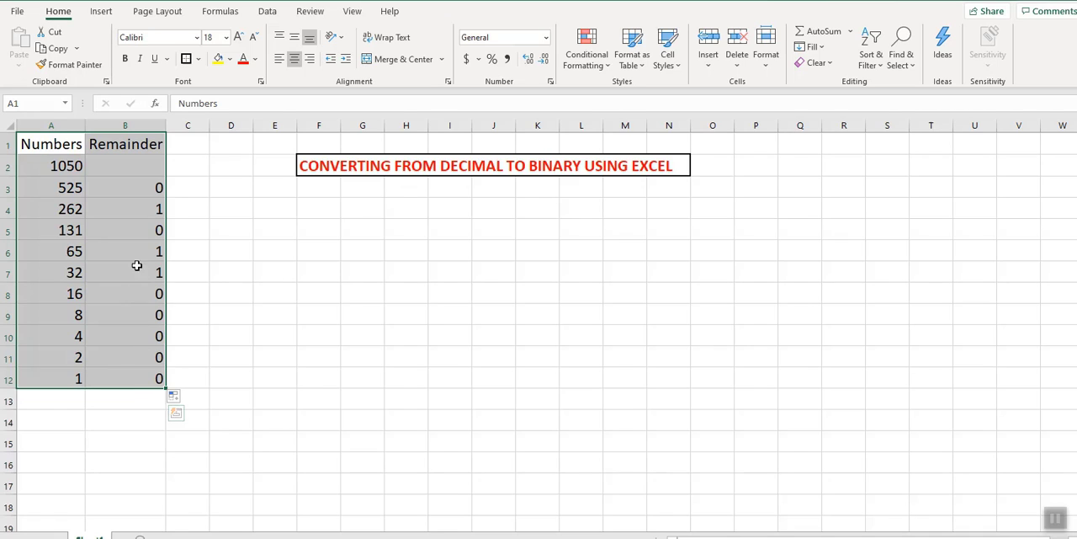
Paste the copied Numbers and Remainder table back as plain values.
{"action": "left_click", "coordinate": [54, 48]}
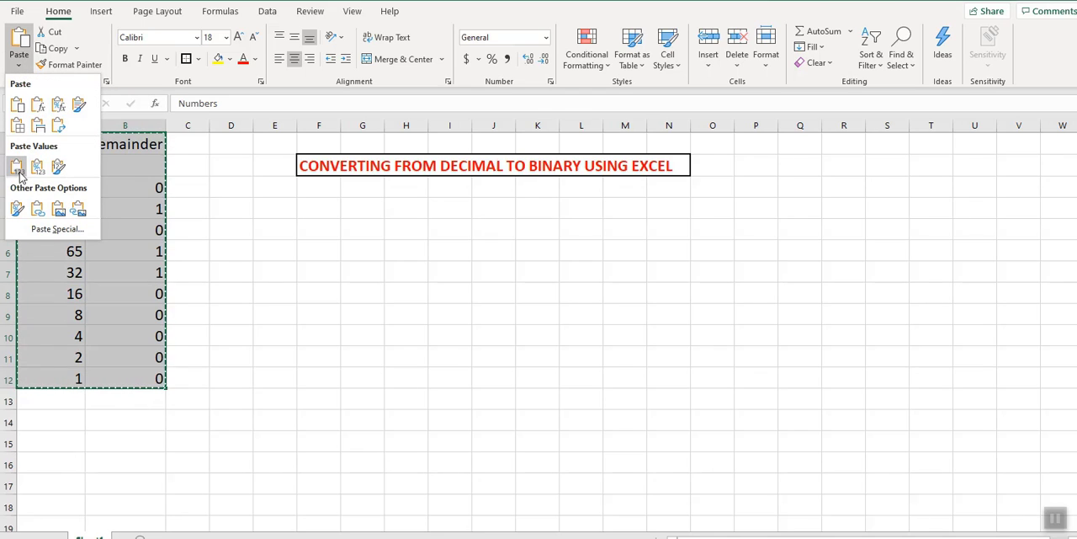
{"action": "left_click", "coordinate": [17, 167]}
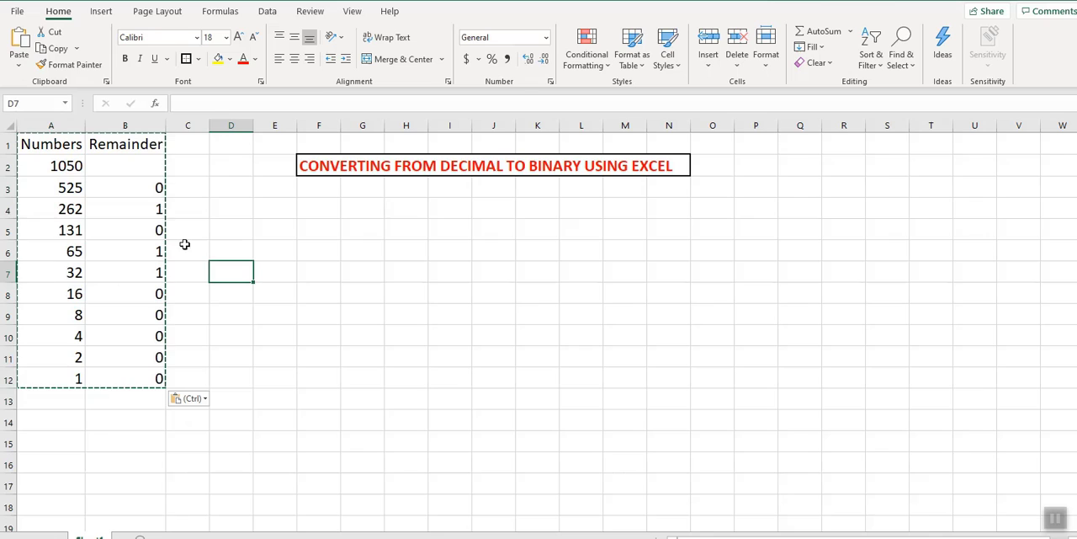
{"action": "left_click", "coordinate": [51, 229]}
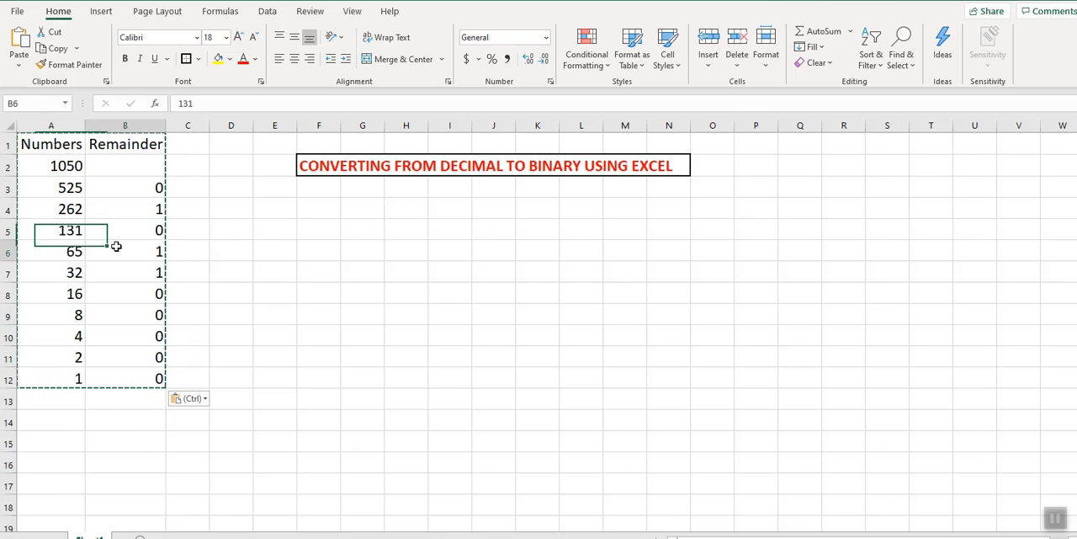
{"action": "left_click", "coordinate": [50, 145]}
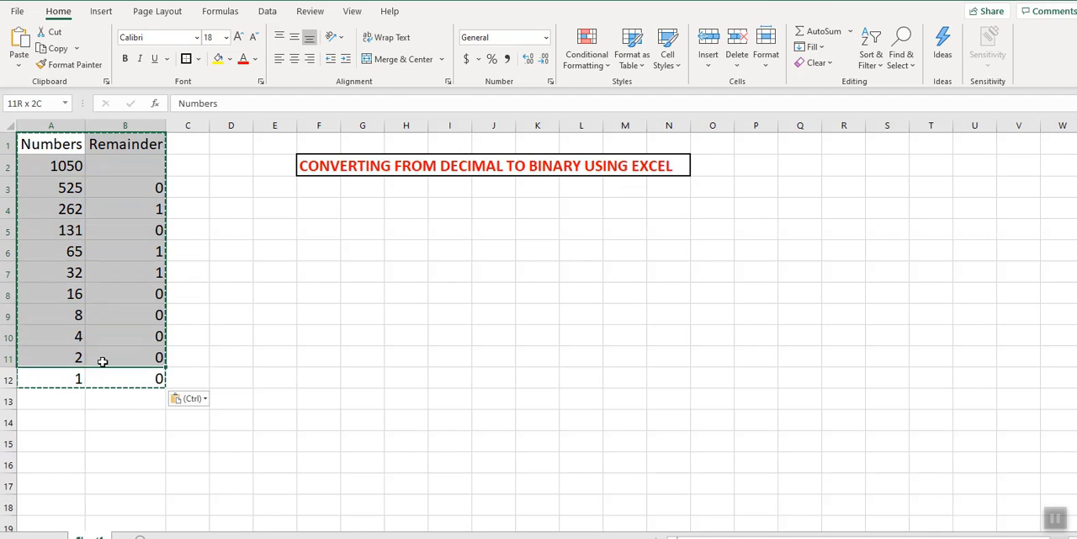
Confirm the cells now hold values and select the whole table with headers.
{"action": "left_click", "coordinate": [125, 336]}
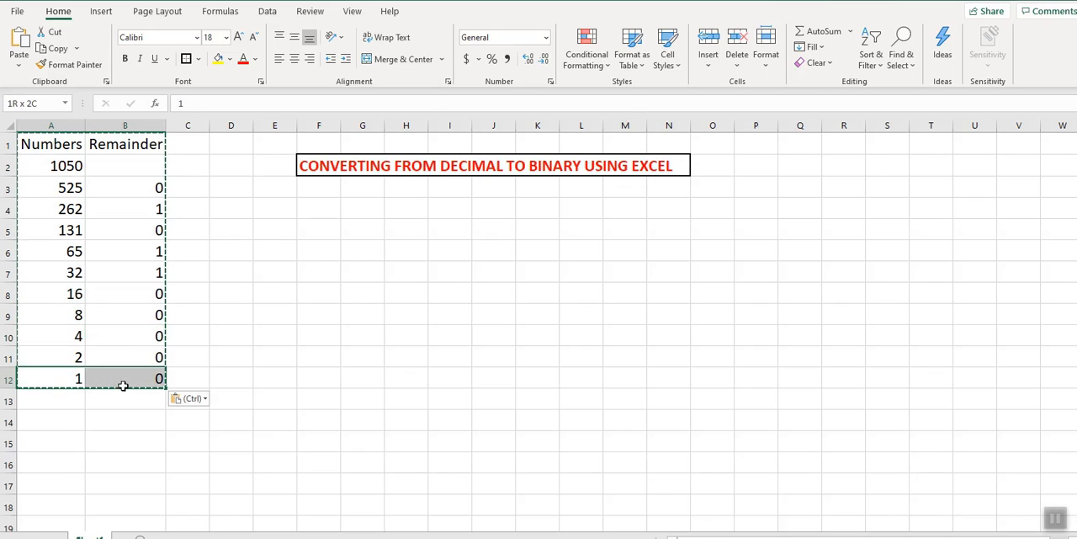
{"action": "mouse_move", "coordinate": [134, 386]}
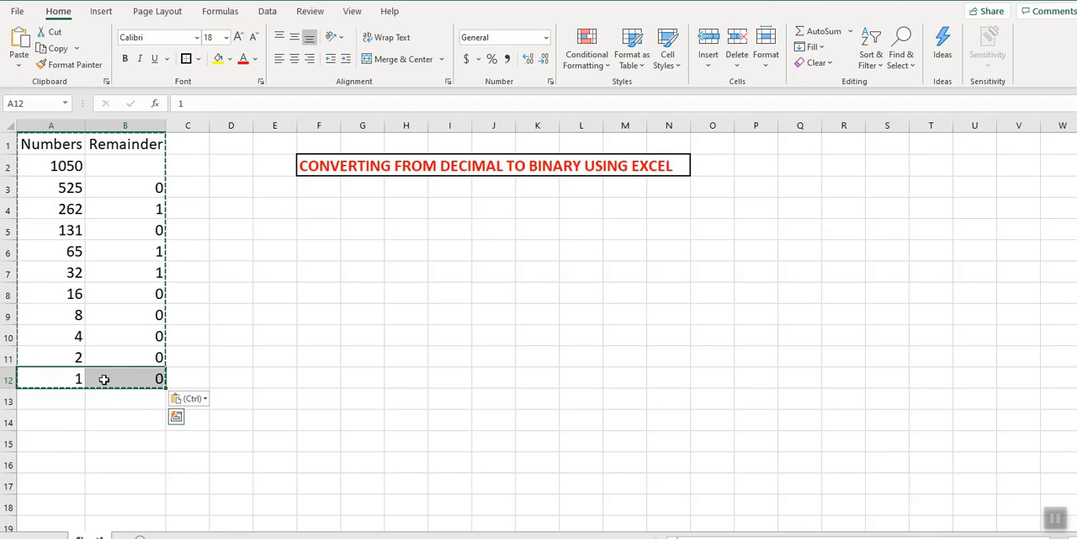
{"action": "left_click", "coordinate": [66, 165]}
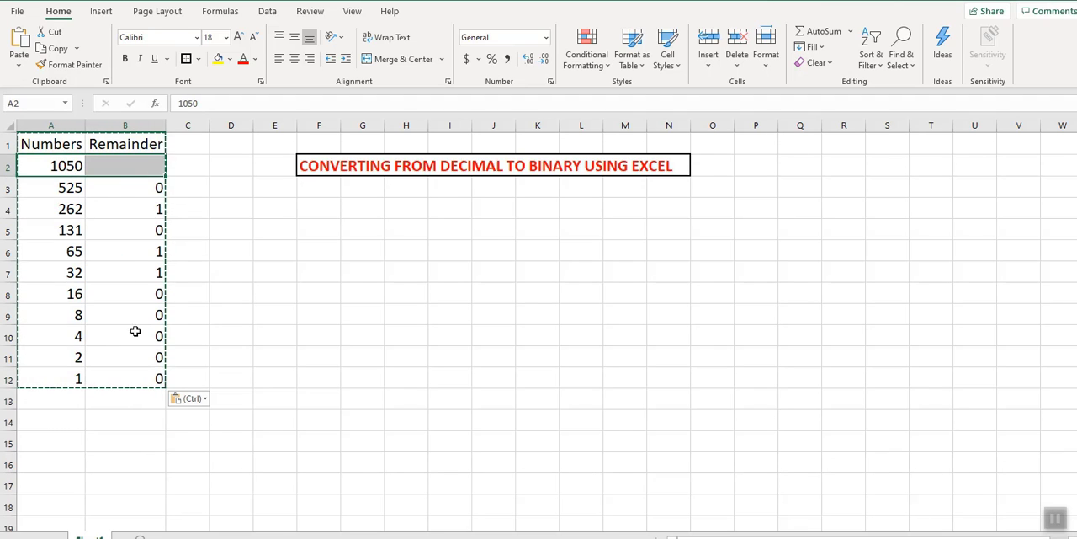
{"action": "left_click", "coordinate": [50, 144]}
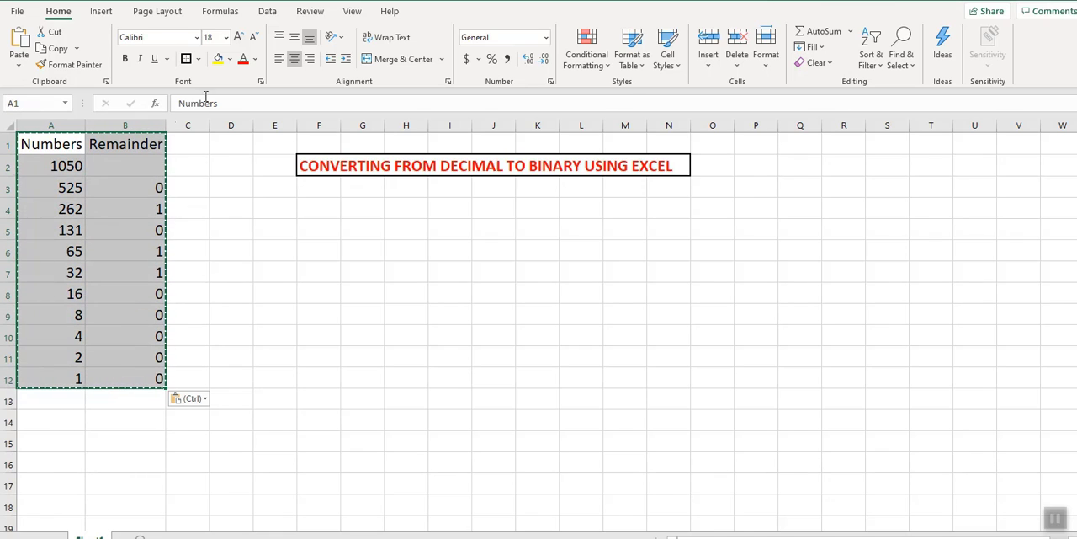
Sort the table by Numbers smallest to largest, running 1 up to 1050 with remainders alongside.
{"action": "left_click", "coordinate": [268, 10]}
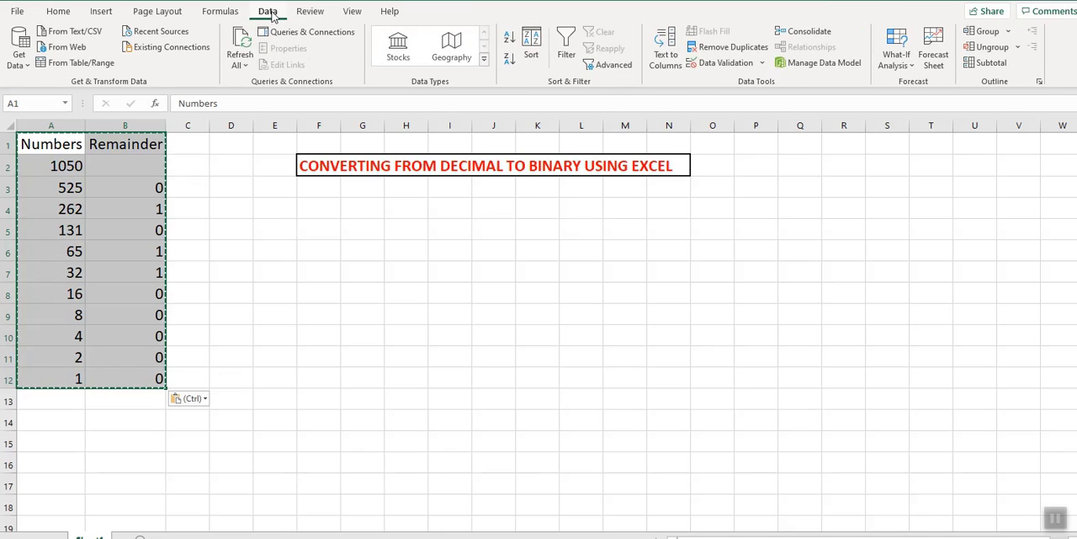
{"action": "left_click", "coordinate": [532, 42]}
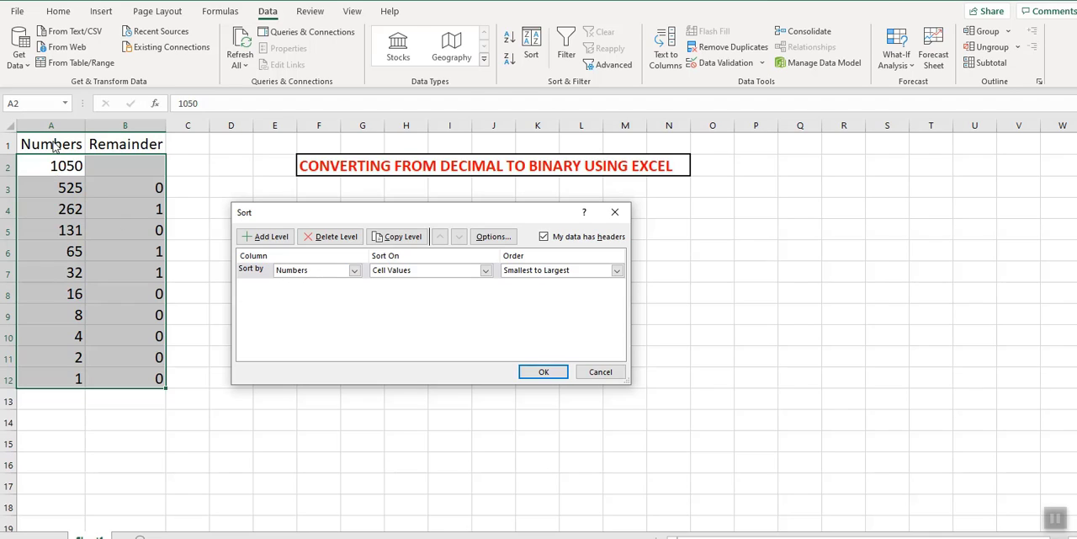
{"action": "mouse_move", "coordinate": [407, 301]}
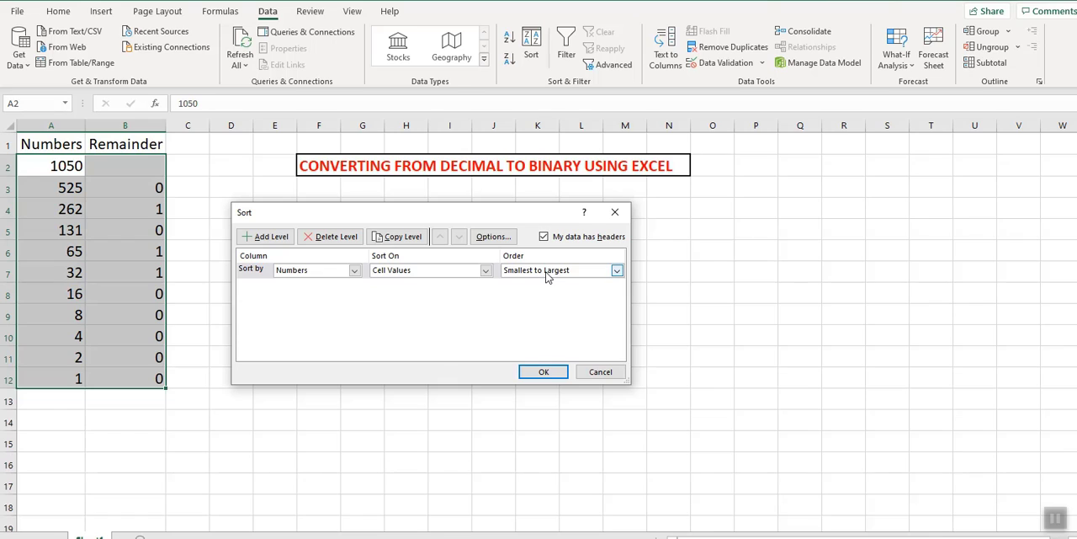
{"action": "left_click", "coordinate": [542, 370]}
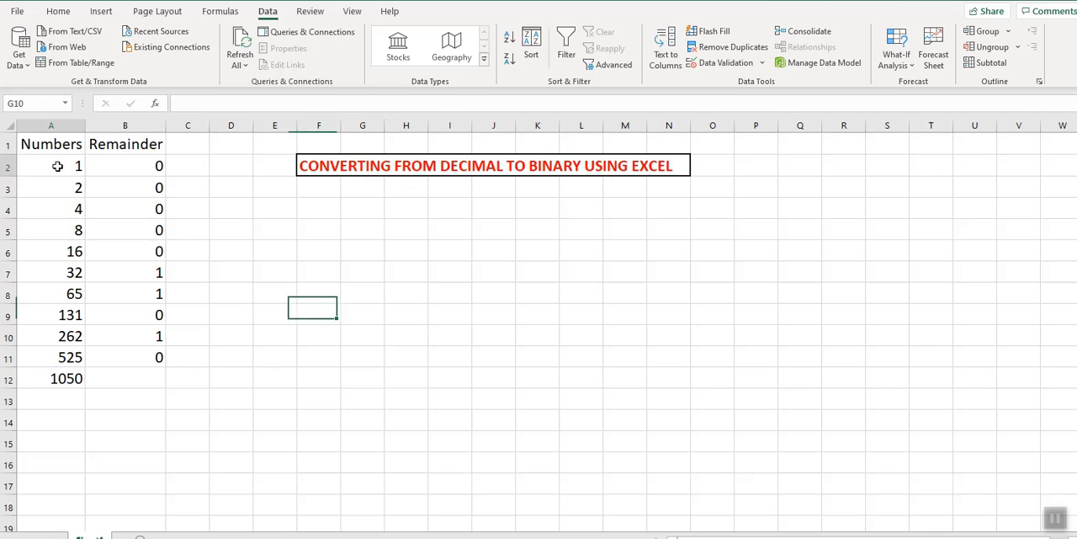
{"action": "left_click_drag", "start_coordinate": [58, 165], "coordinate": [131, 377]}
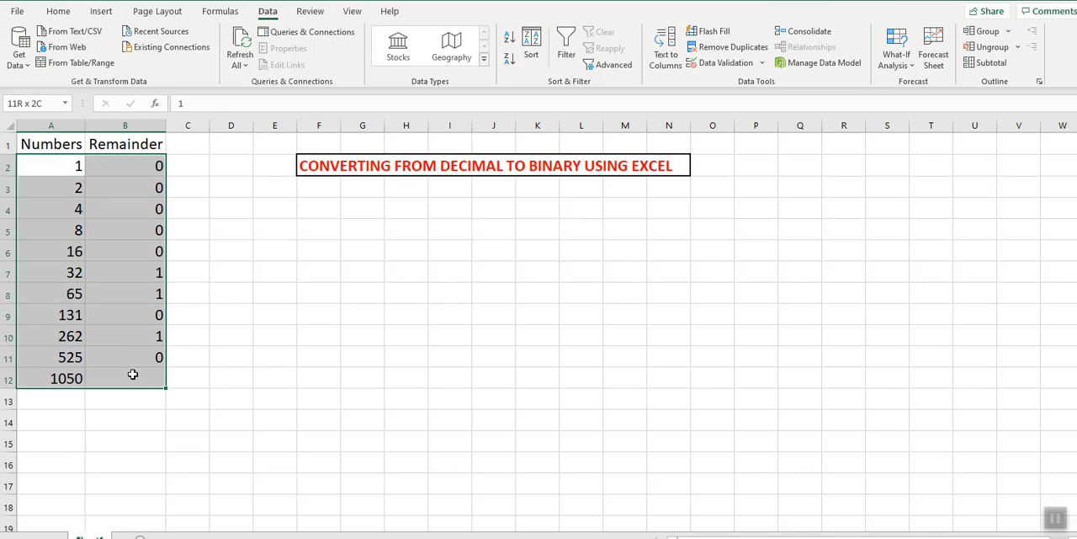
{"action": "left_click", "coordinate": [188, 293]}
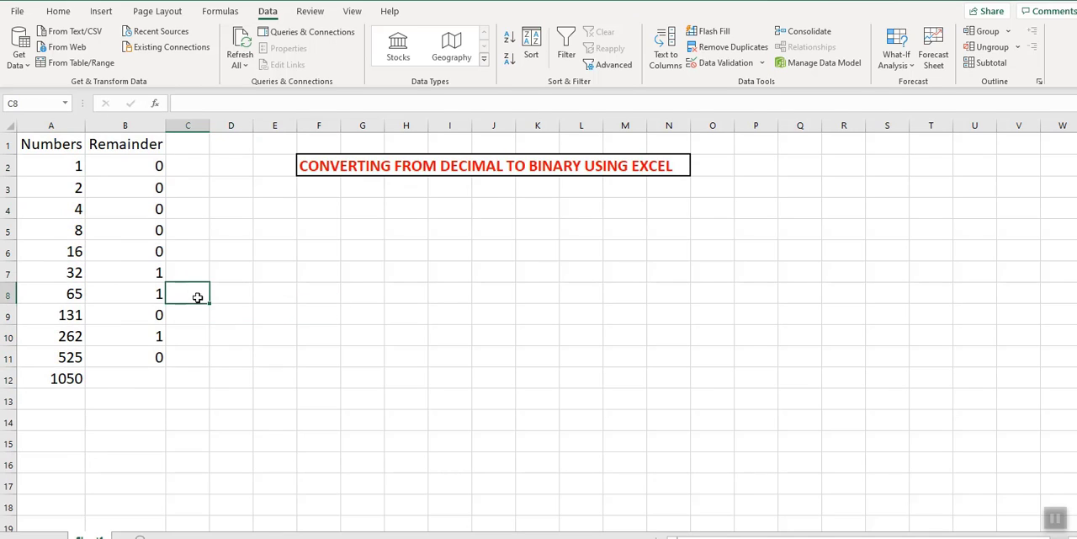
Copy the ten sorted Remainder values B2:B11 and select B14 as the paste target.
{"action": "left_click", "coordinate": [50, 165]}
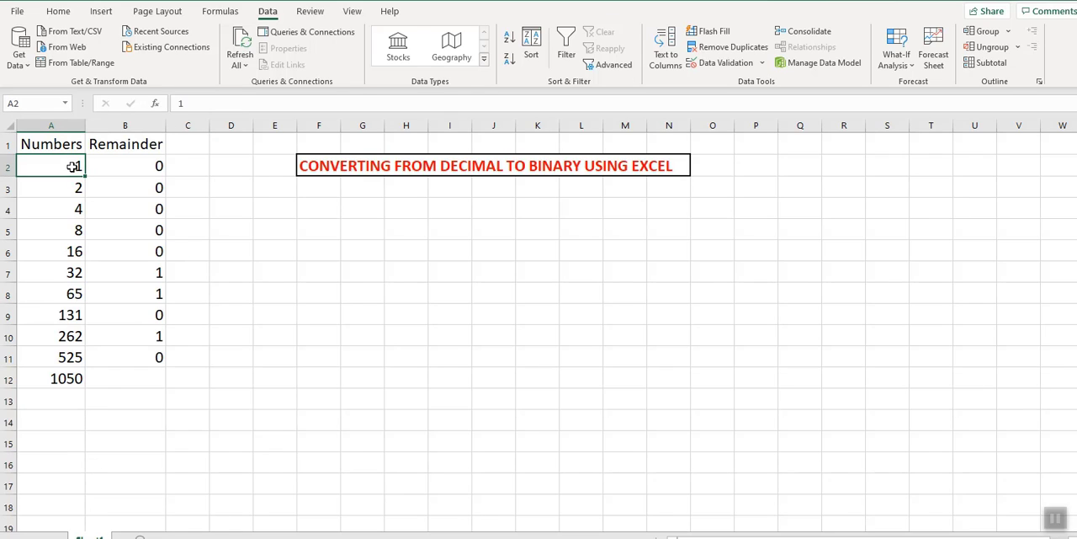
{"action": "left_click", "coordinate": [125, 165]}
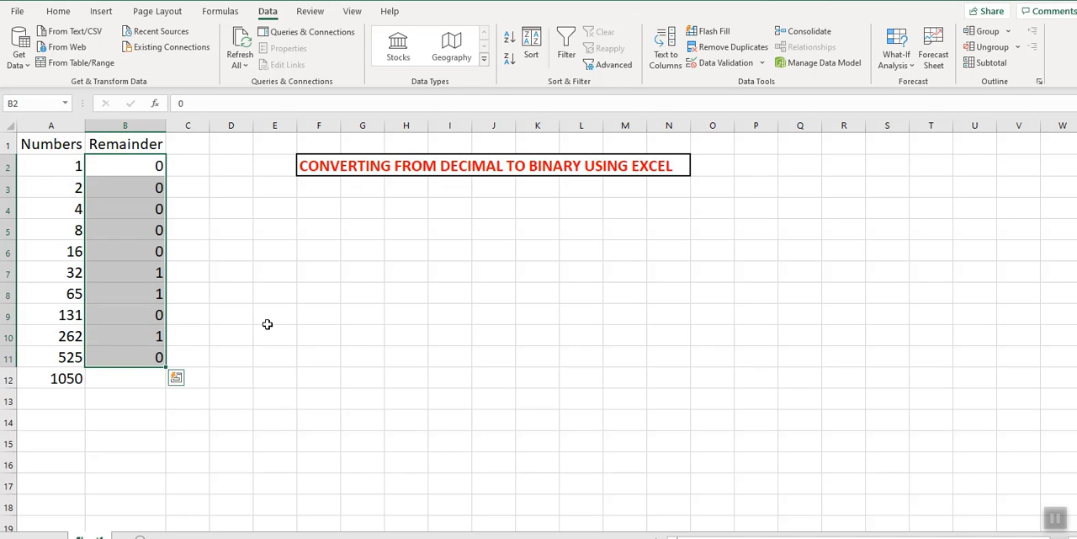
{"action": "left_click", "coordinate": [57, 10]}
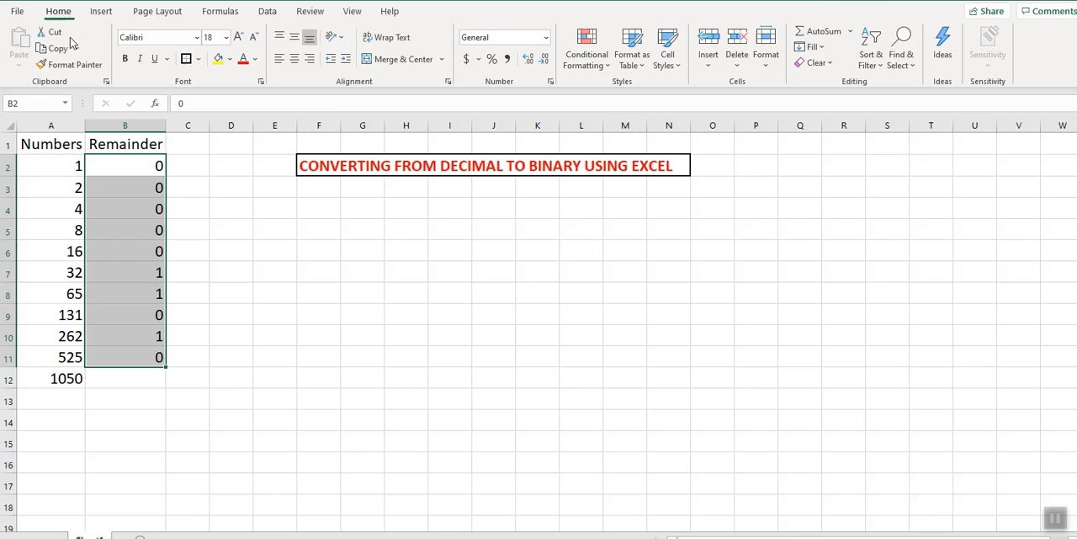
{"action": "mouse_move", "coordinate": [54, 47]}
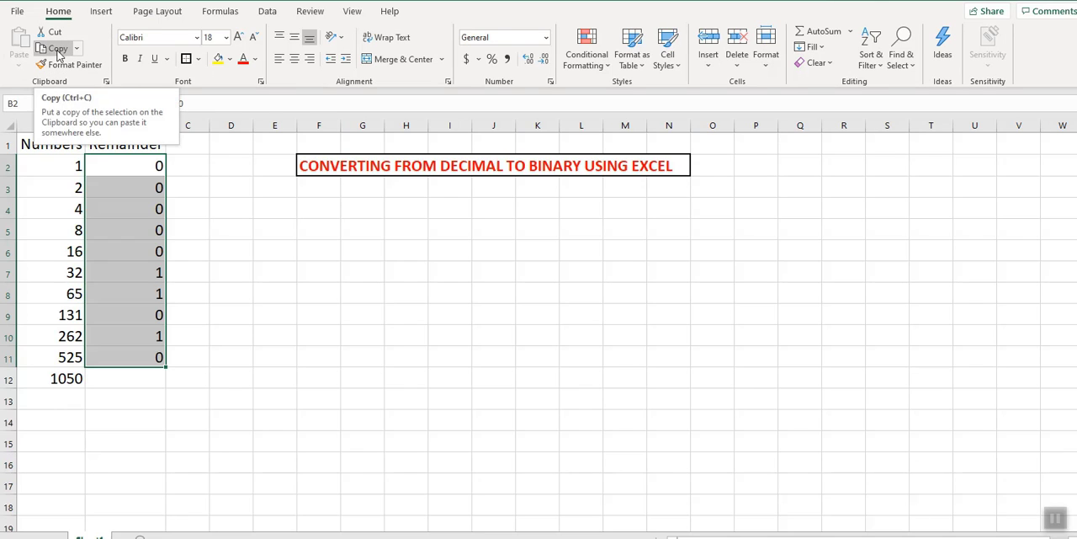
{"action": "left_click", "coordinate": [52, 47]}
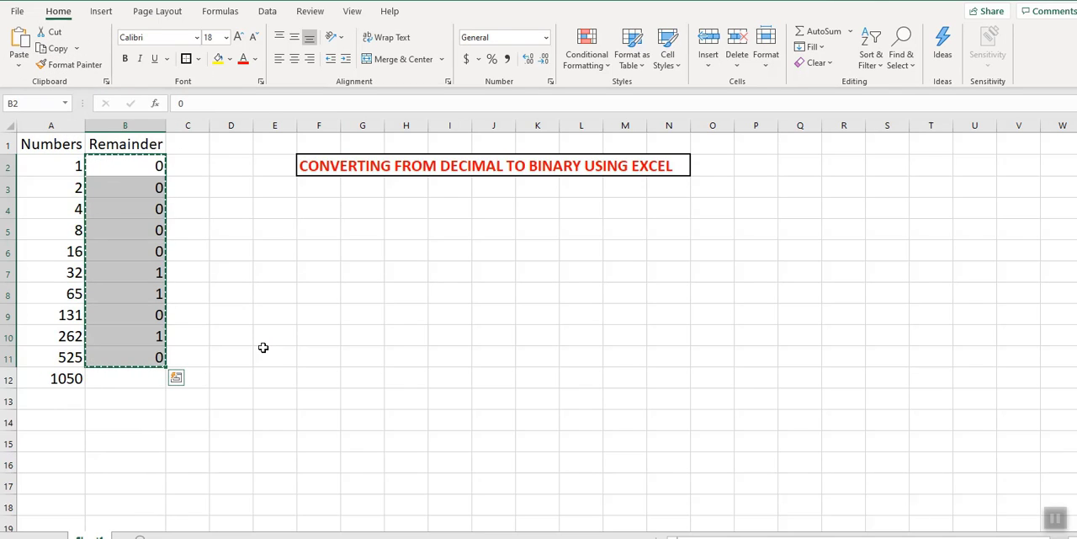
{"action": "mouse_move", "coordinate": [239, 421]}
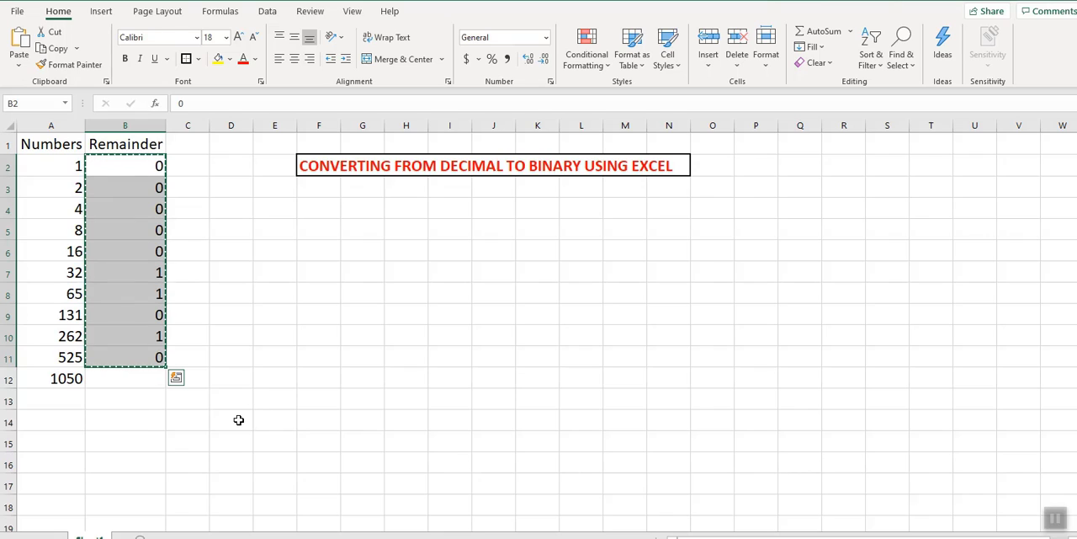
{"action": "mouse_move", "coordinate": [42, 424]}
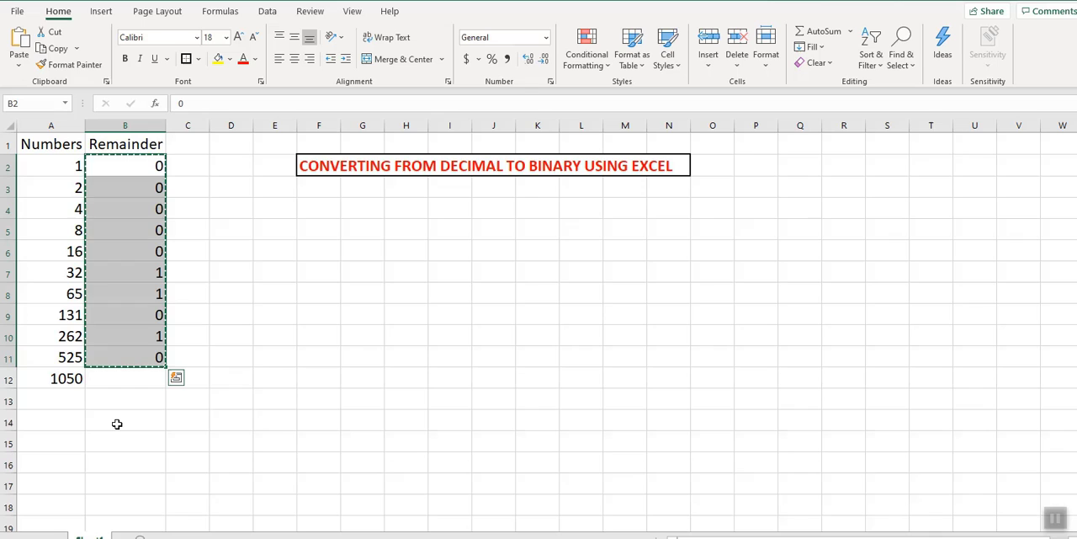
{"action": "left_click", "coordinate": [125, 421]}
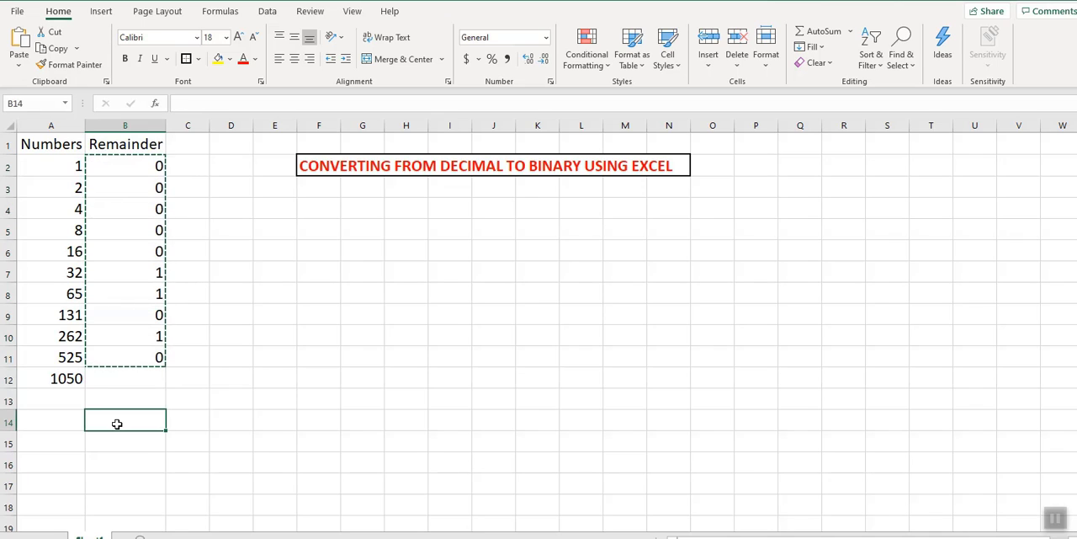
{"action": "mouse_move", "coordinate": [67, 424]}
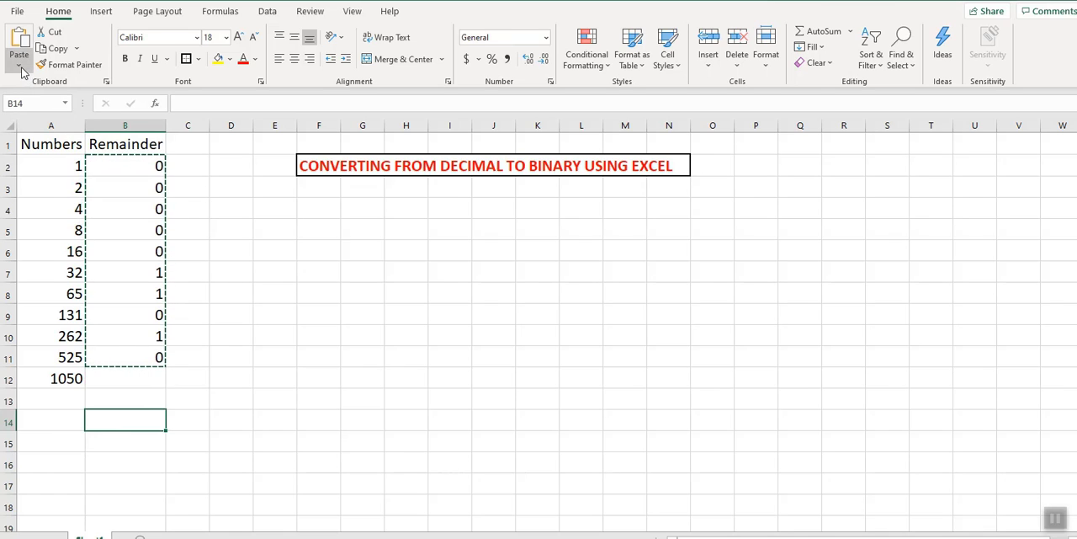
Paste Special with Transpose to lay the remainders across B14:K14.
{"action": "left_click", "coordinate": [18, 54]}
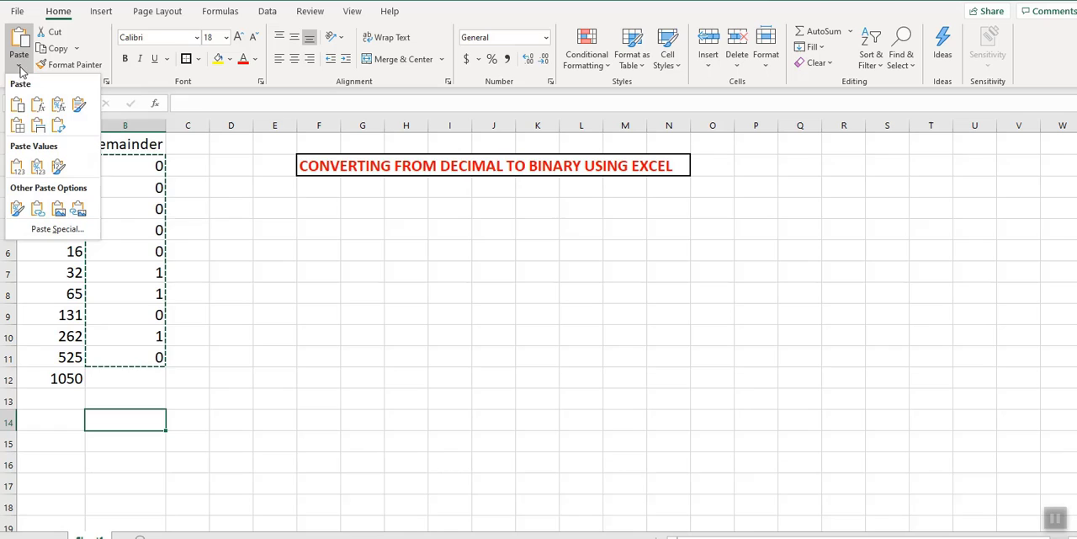
{"action": "left_click", "coordinate": [57, 229]}
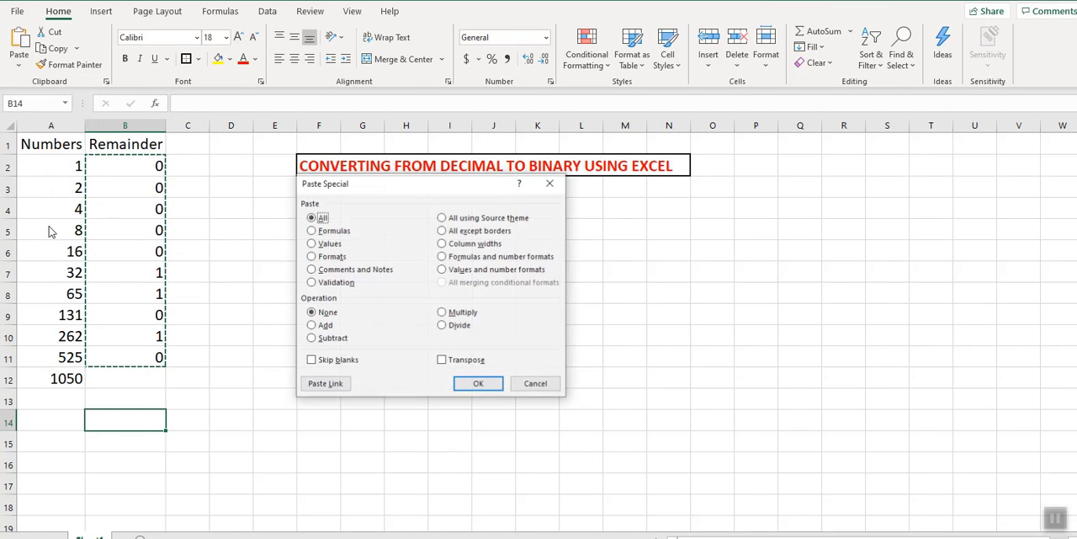
{"action": "left_click", "coordinate": [441, 360]}
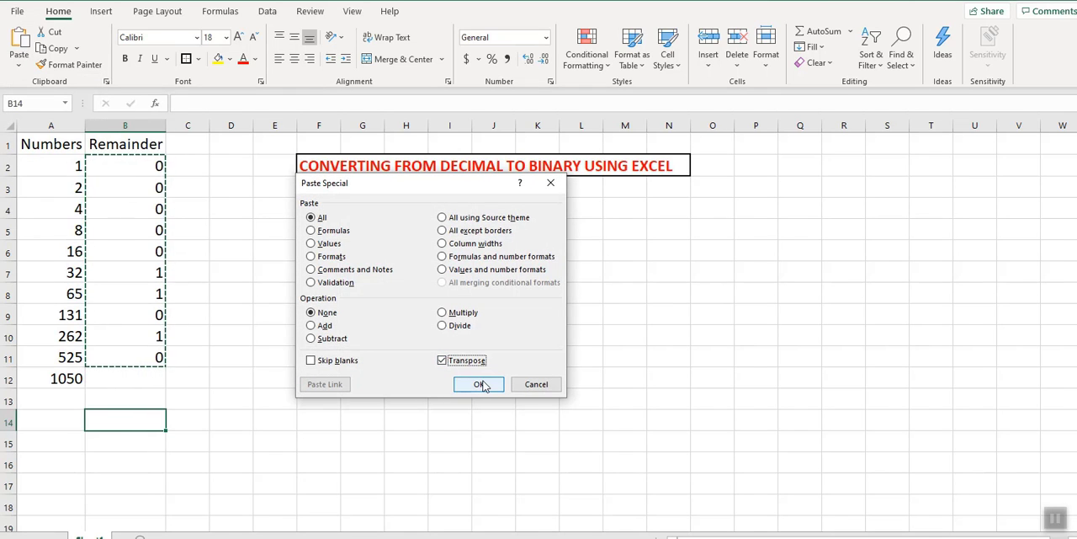
{"action": "left_click", "coordinate": [478, 384]}
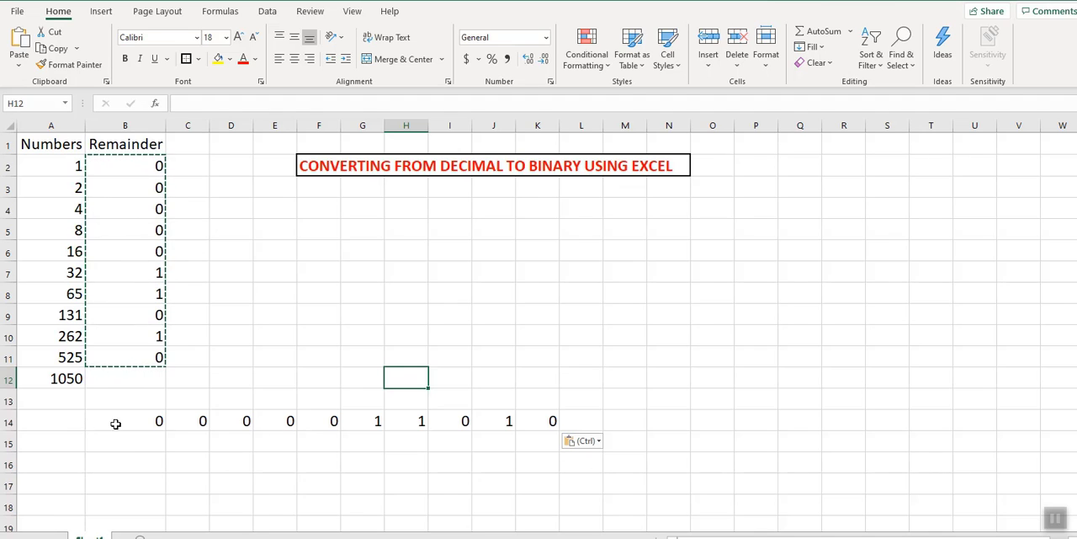
{"action": "left_click", "coordinate": [51, 420]}
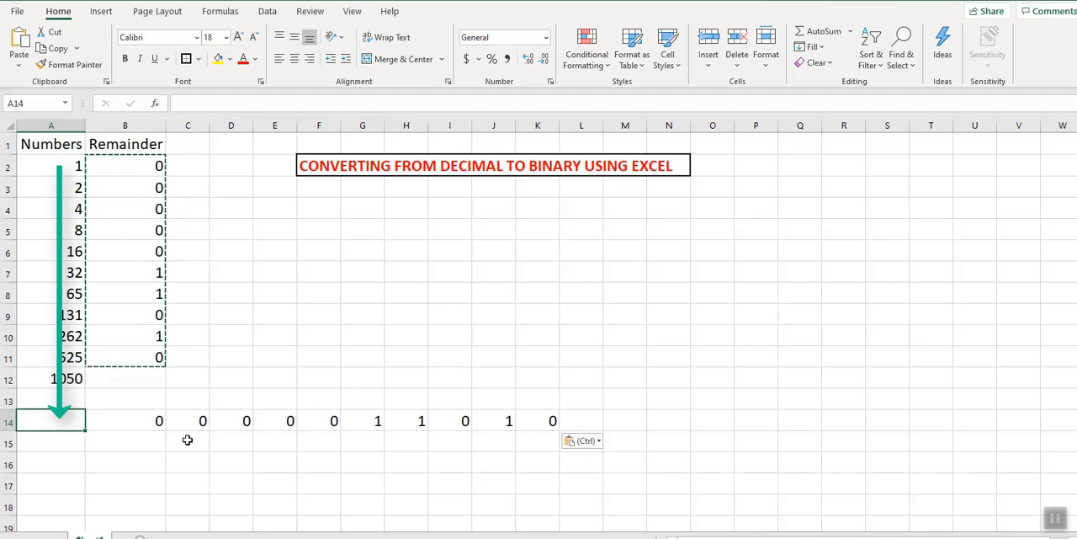
{"action": "left_click", "coordinate": [231, 462]}
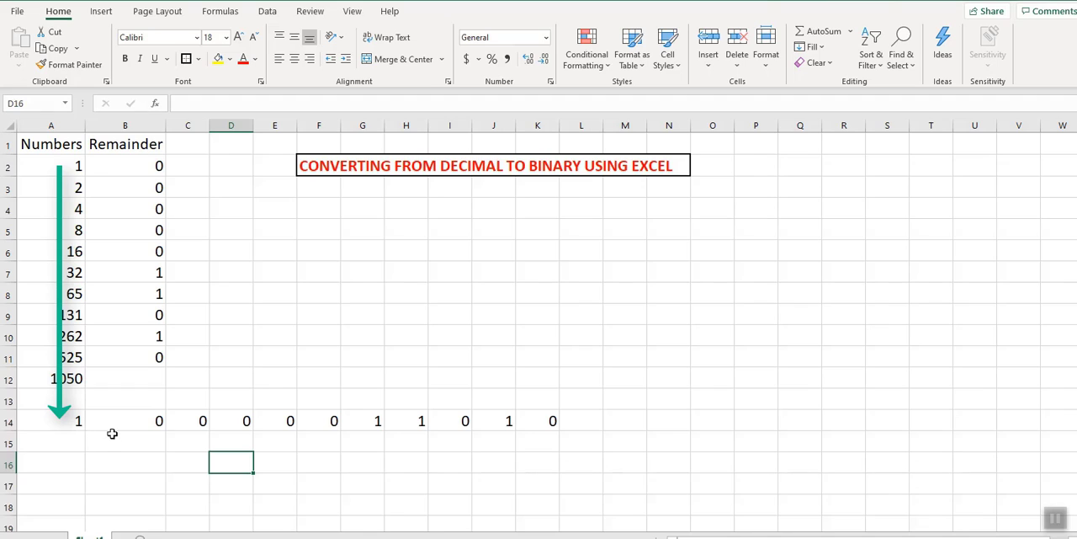
{"action": "left_click", "coordinate": [124, 421]}
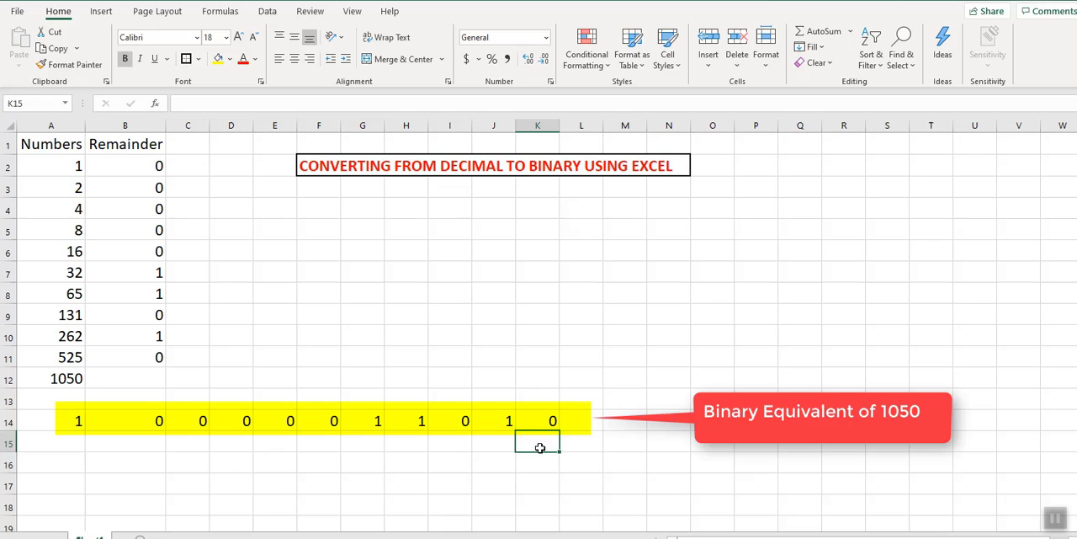
{"action": "mouse_move", "coordinate": [562, 456]}
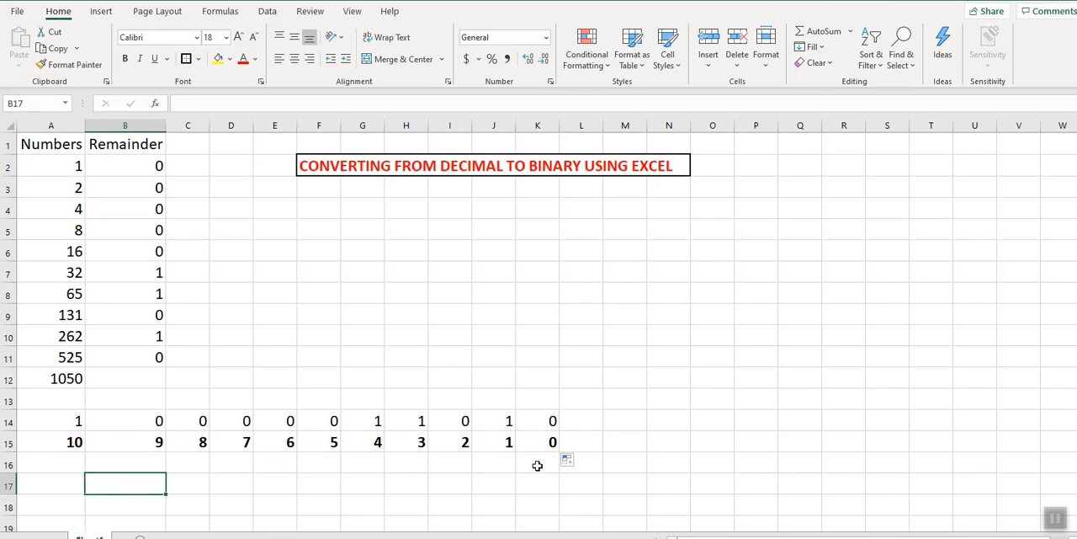
Enter =K14*2^K15 in K16 for the first place value.
{"action": "left_click", "coordinate": [537, 464]}
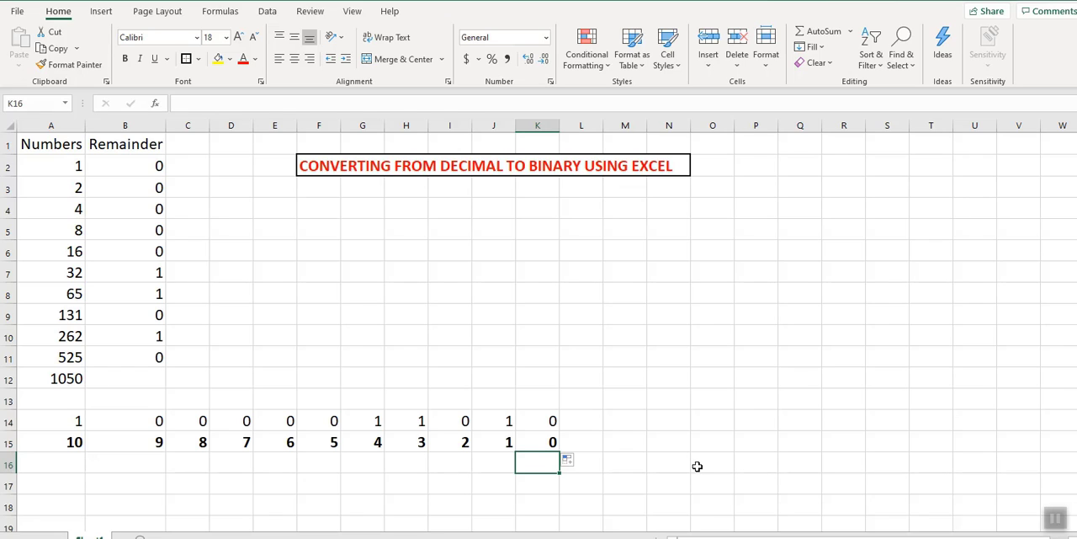
{"action": "type", "text": "=K14"}
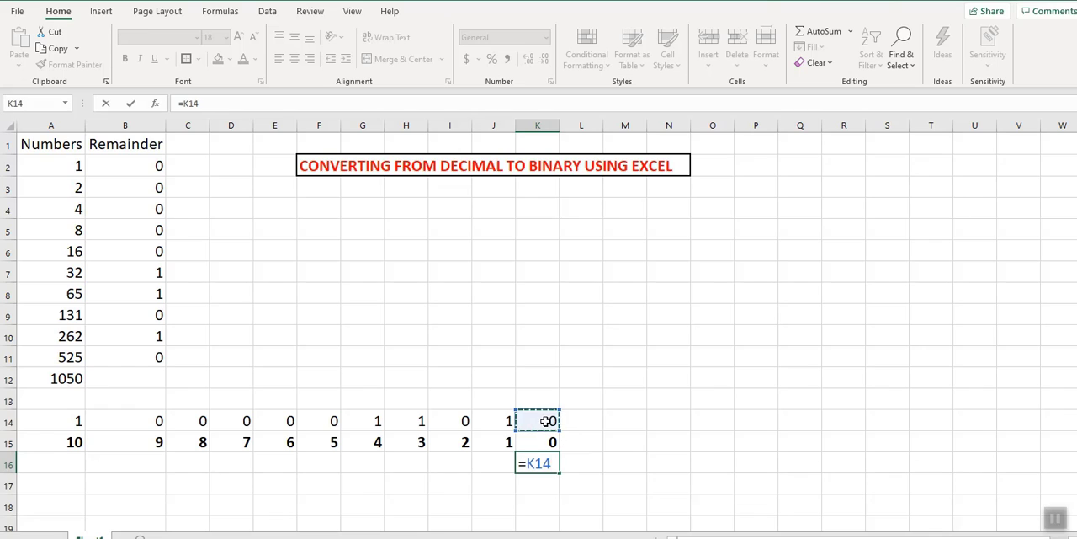
{"action": "type", "text": "*"}
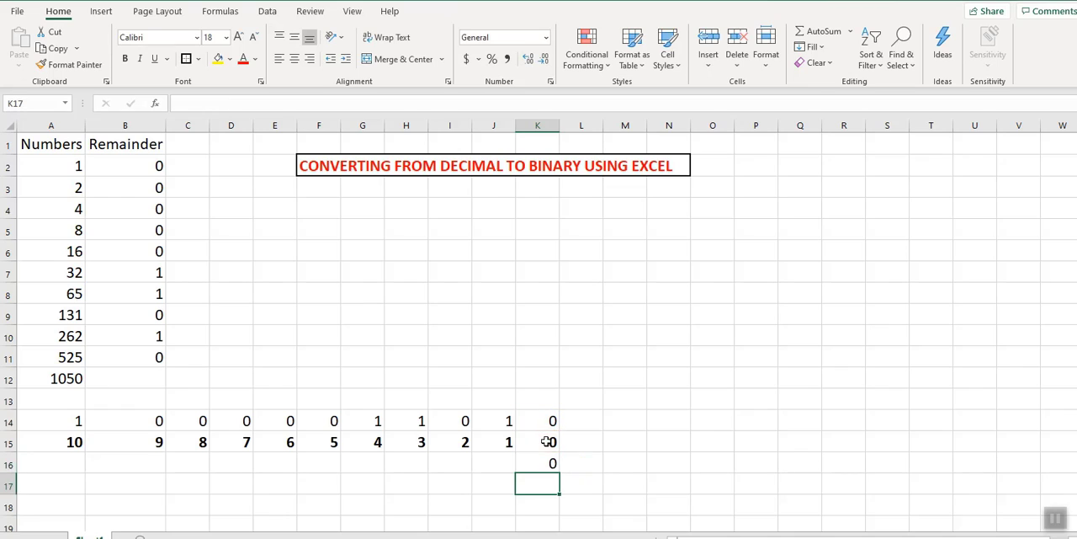
{"action": "left_click", "coordinate": [537, 420]}
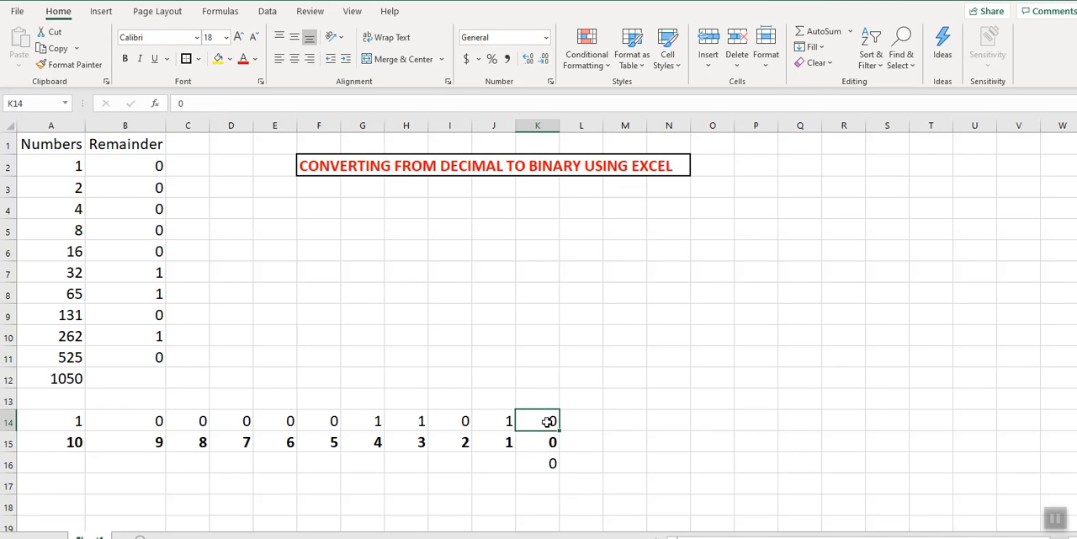
{"action": "left_click", "coordinate": [537, 441]}
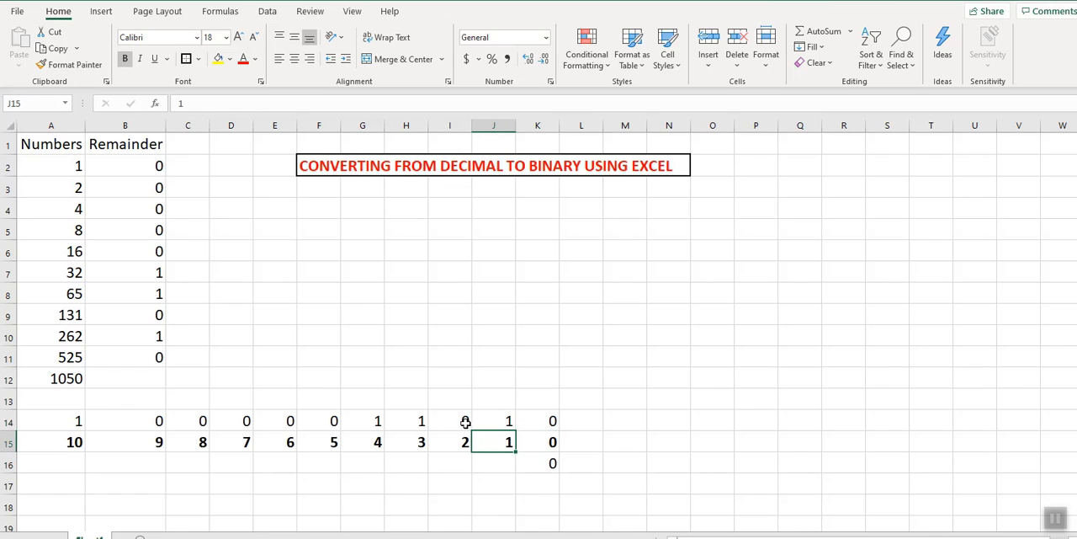
Check the position numbers and digits across rows 14-15 and return to K16 to fill left.
{"action": "left_click", "coordinate": [449, 441]}
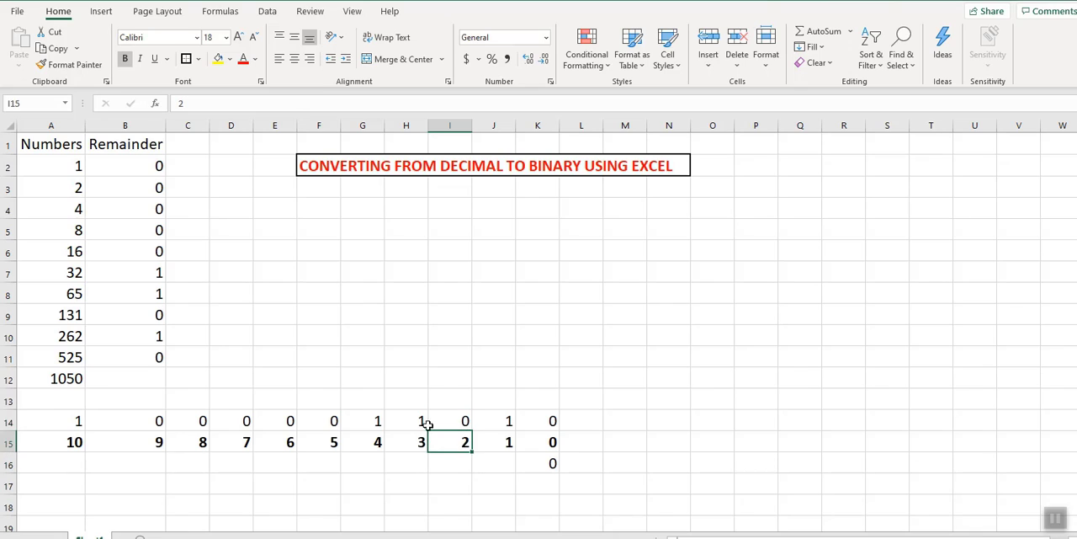
{"action": "left_click", "coordinate": [406, 441]}
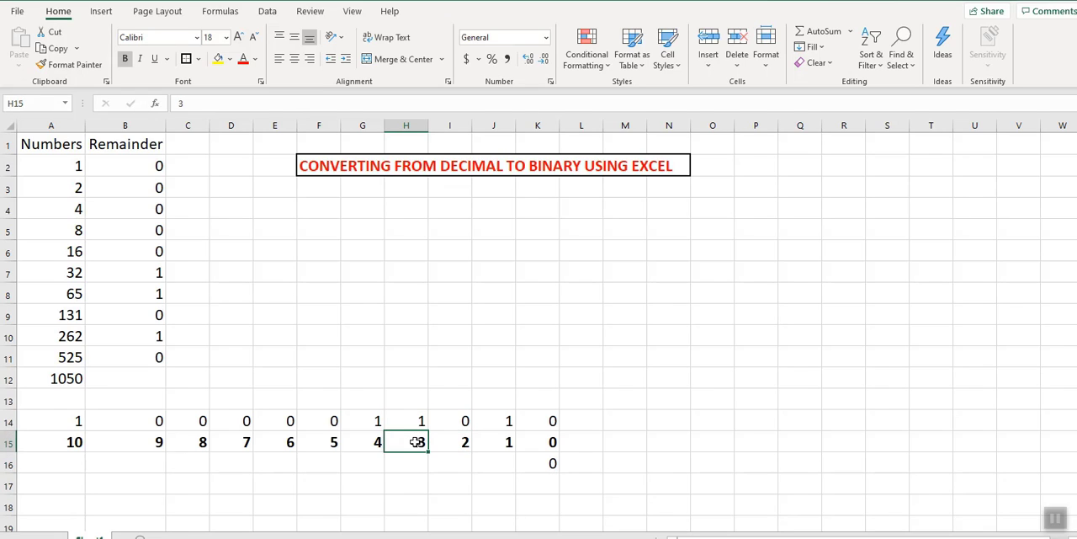
{"action": "left_click", "coordinate": [362, 421]}
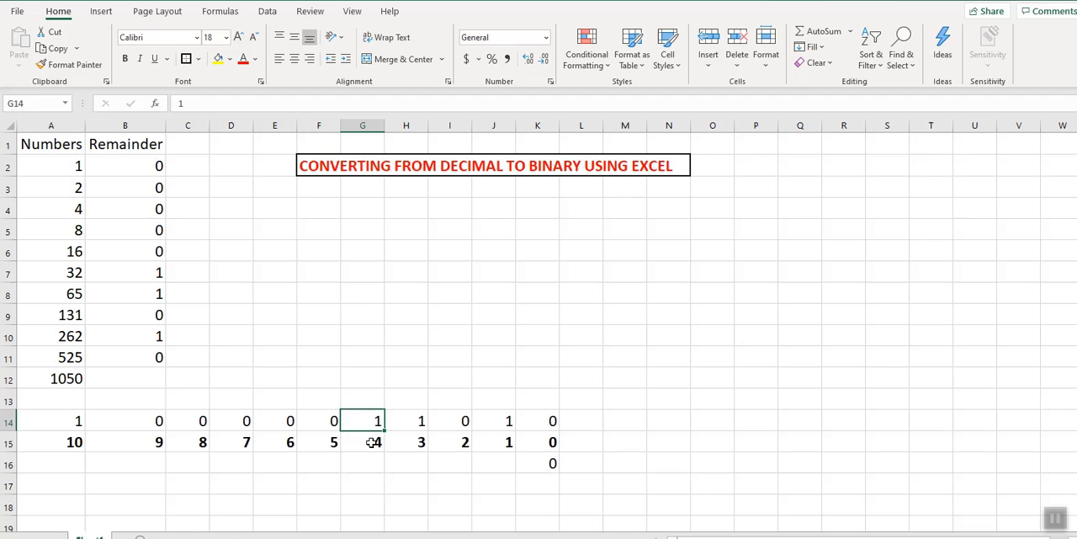
{"action": "left_click", "coordinate": [537, 463]}
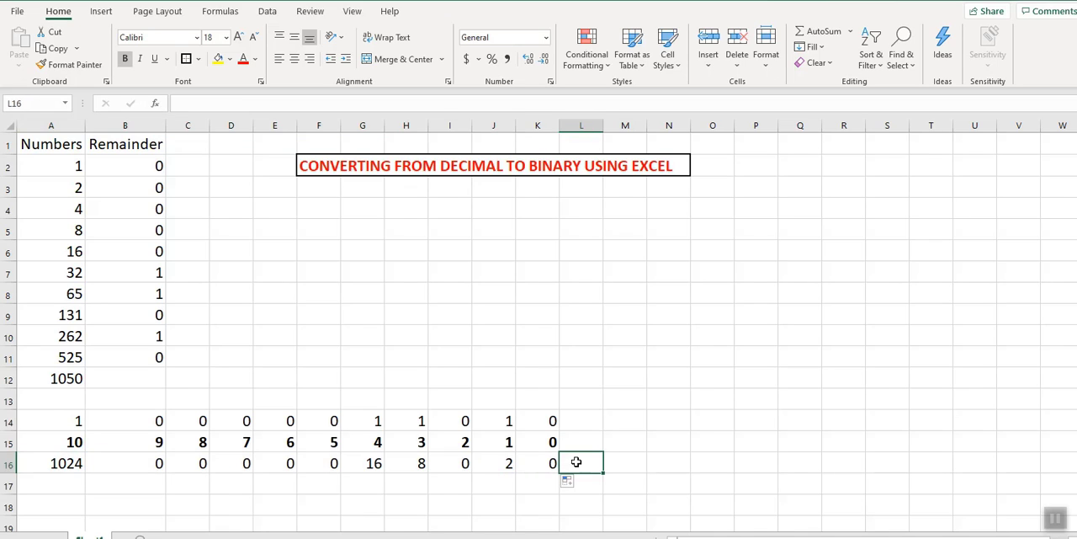
{"action": "mouse_move", "coordinate": [632, 482]}
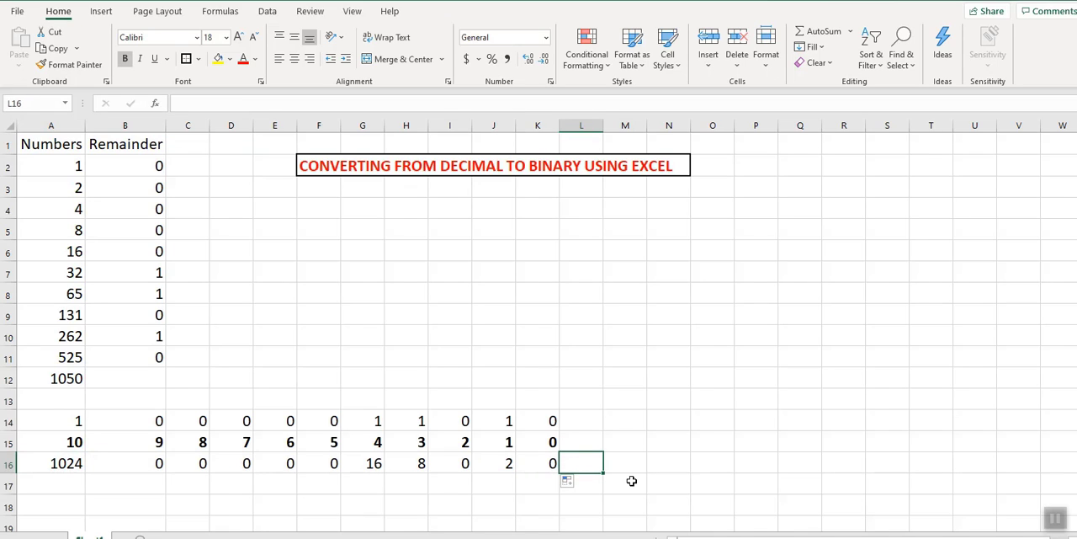
{"action": "mouse_move", "coordinate": [687, 437]}
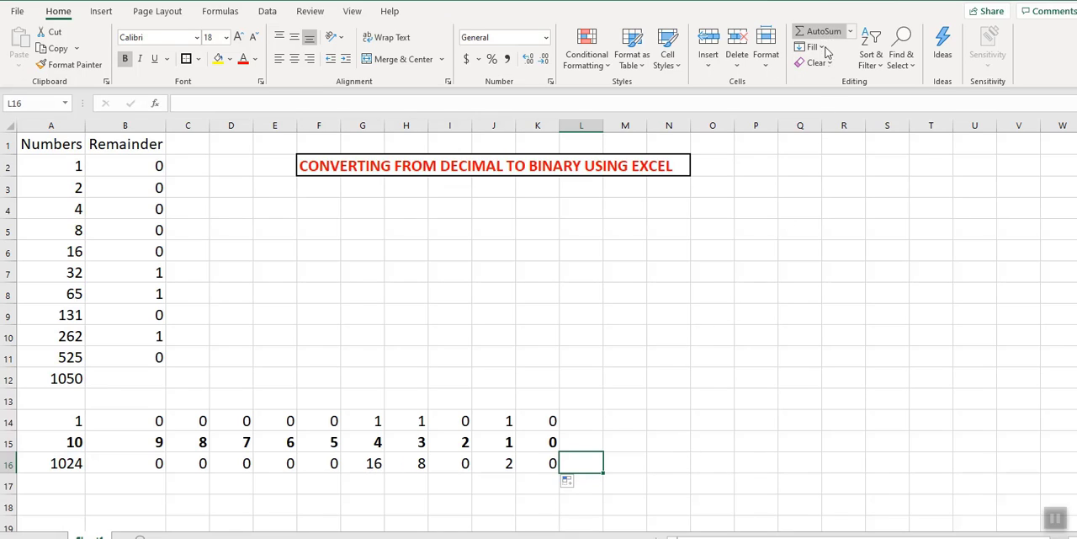
{"action": "mouse_move", "coordinate": [823, 31]}
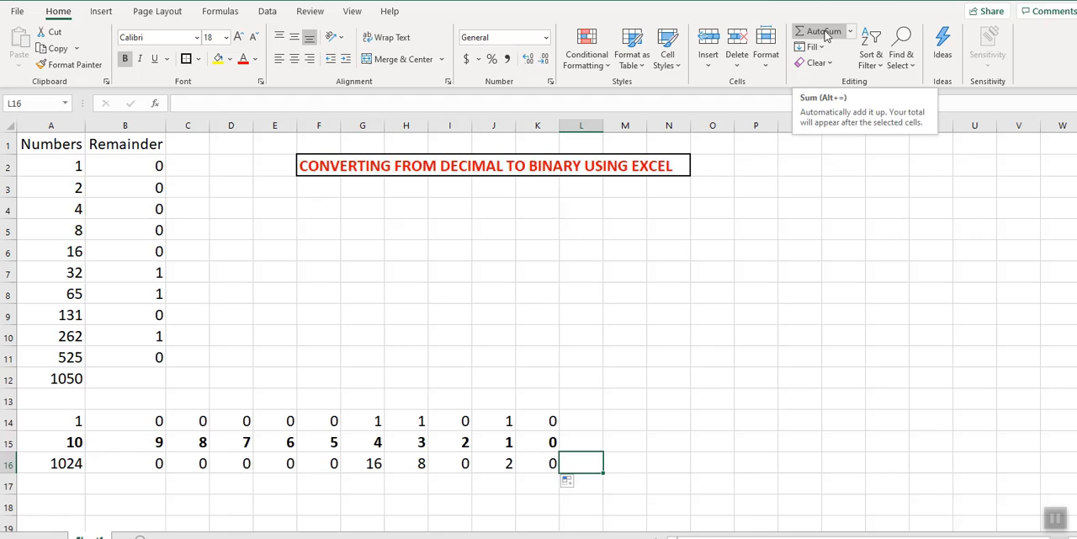
Sum the place values A16:K16 into L16 giving 1050, and bold the digits in A14:K14.
{"action": "left_click", "coordinate": [821, 31]}
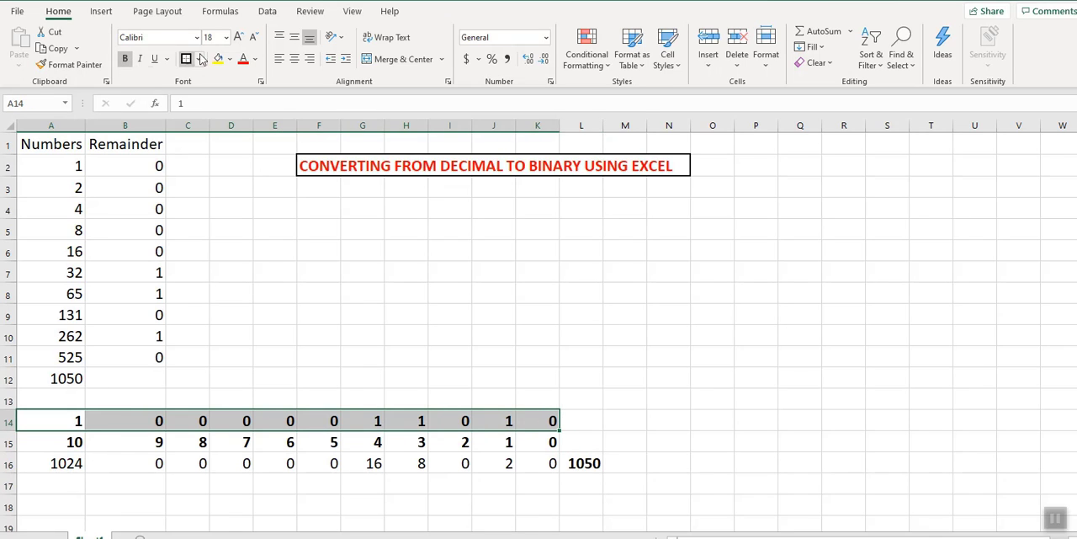
{"action": "left_click", "coordinate": [226, 37]}
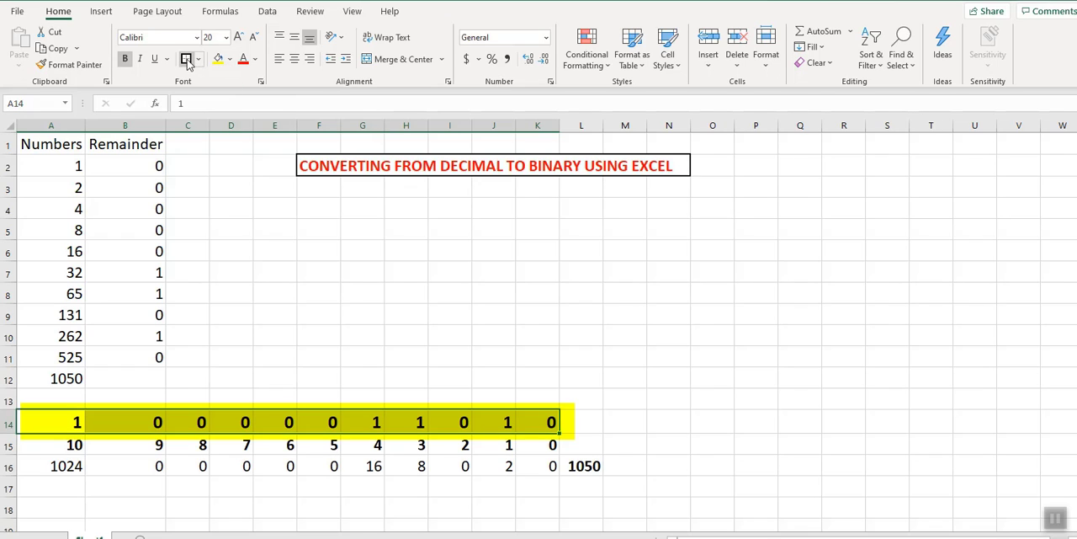
Review the bordered, size-20, yellow binary row, then shade the 1050 cell A12 yellow.
{"action": "left_click", "coordinate": [405, 293]}
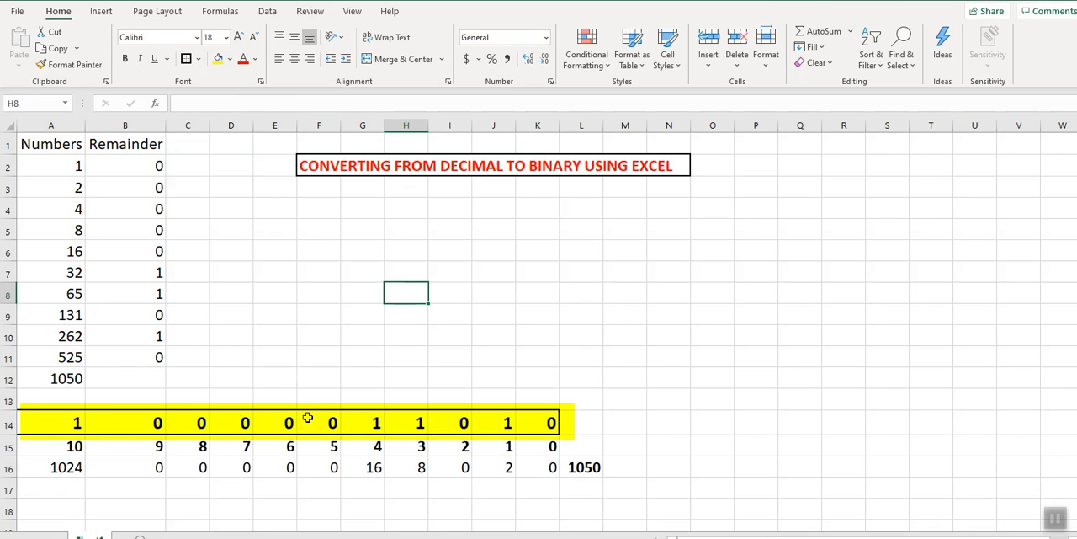
{"action": "left_click", "coordinate": [51, 377]}
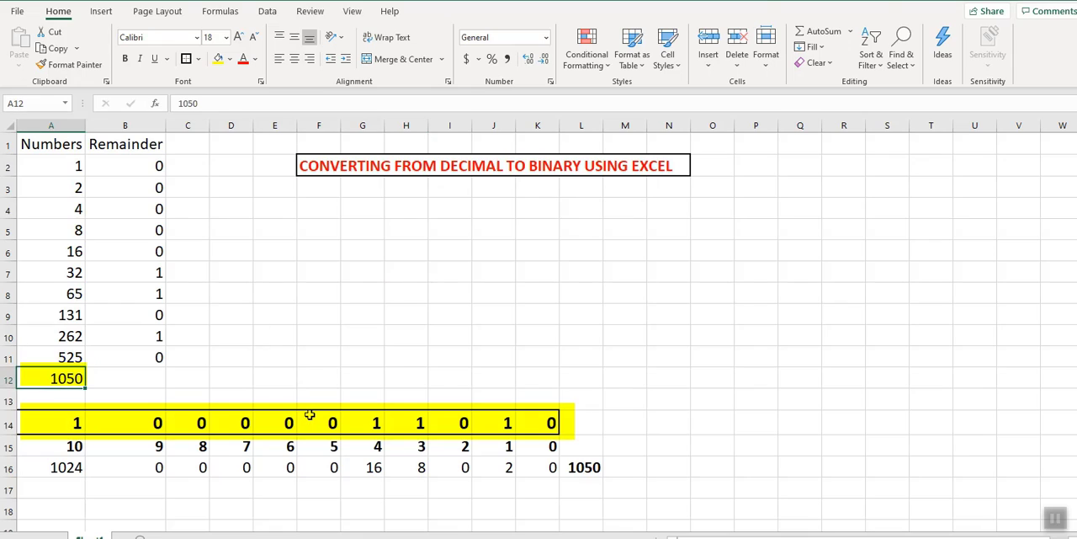
{"action": "mouse_move", "coordinate": [347, 374]}
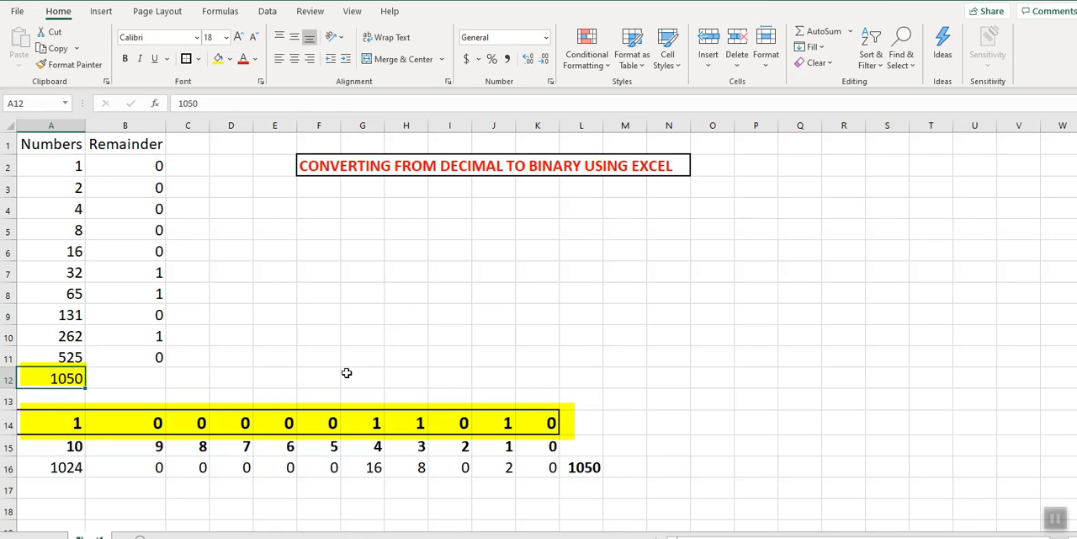